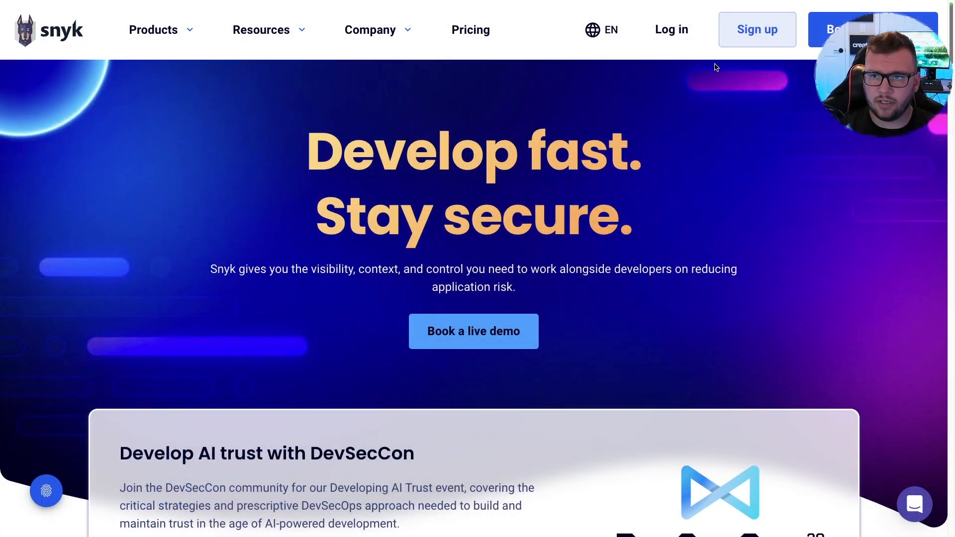
Review Snyk's Free, Team and Enterprise pricing plans, then start on the Free plan.
left_click(756, 30)
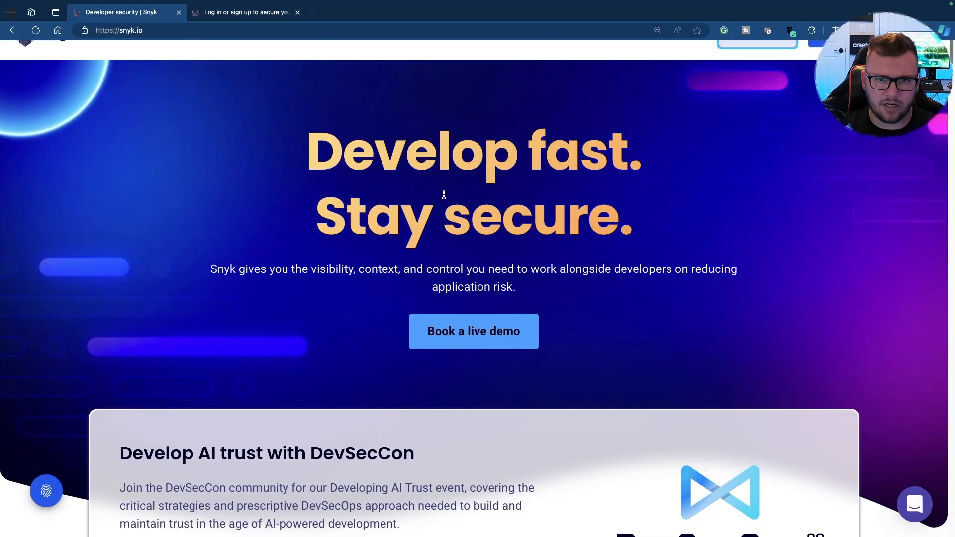
left_click(470, 30)
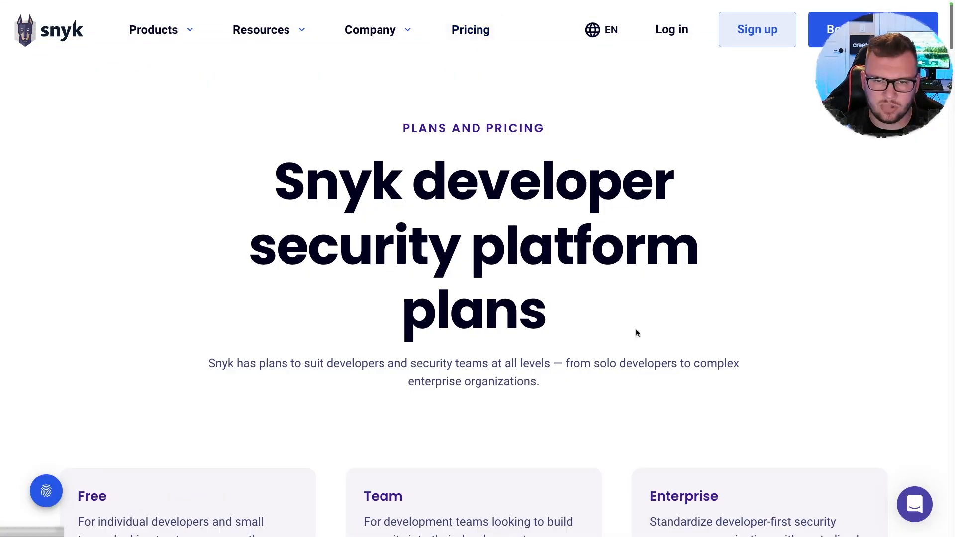
scroll("down", 3)
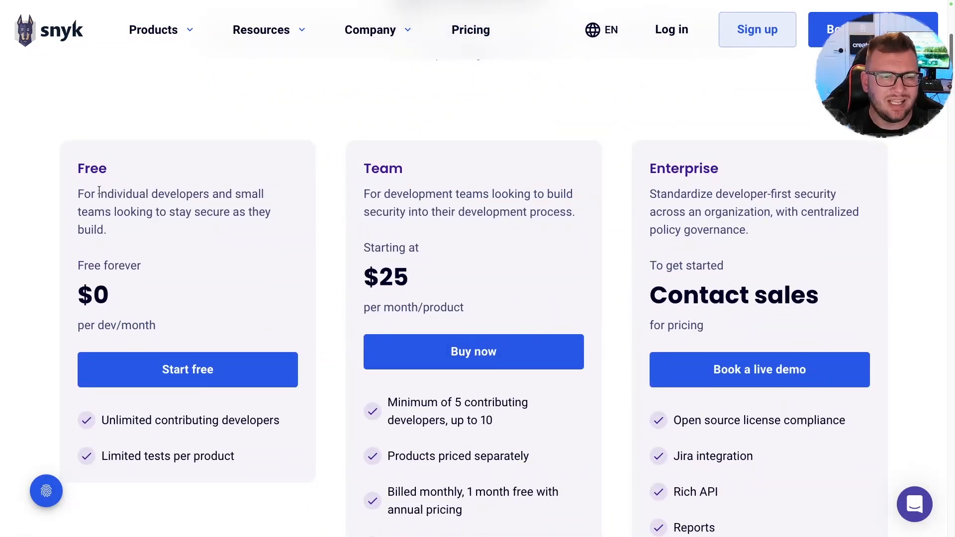
mouse_move(260, 206)
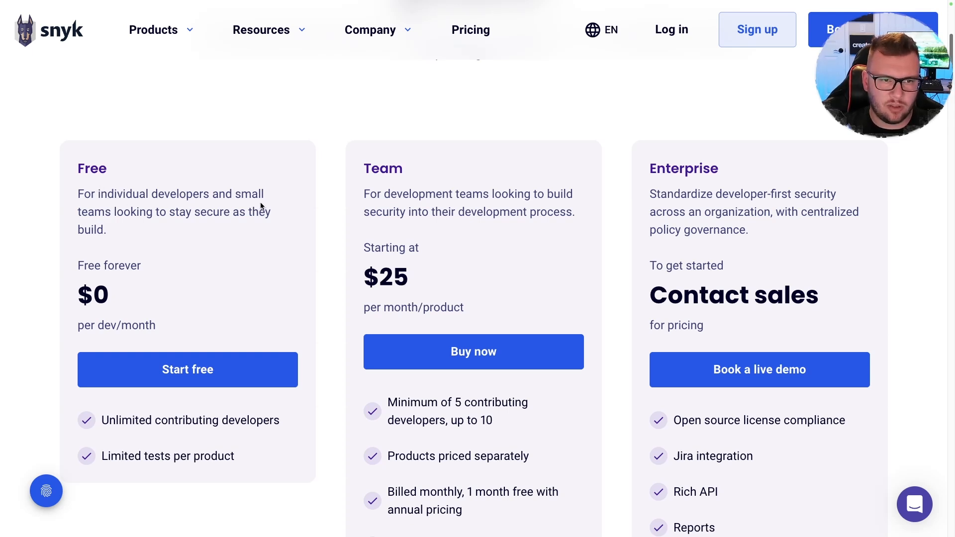
mouse_move(150, 284)
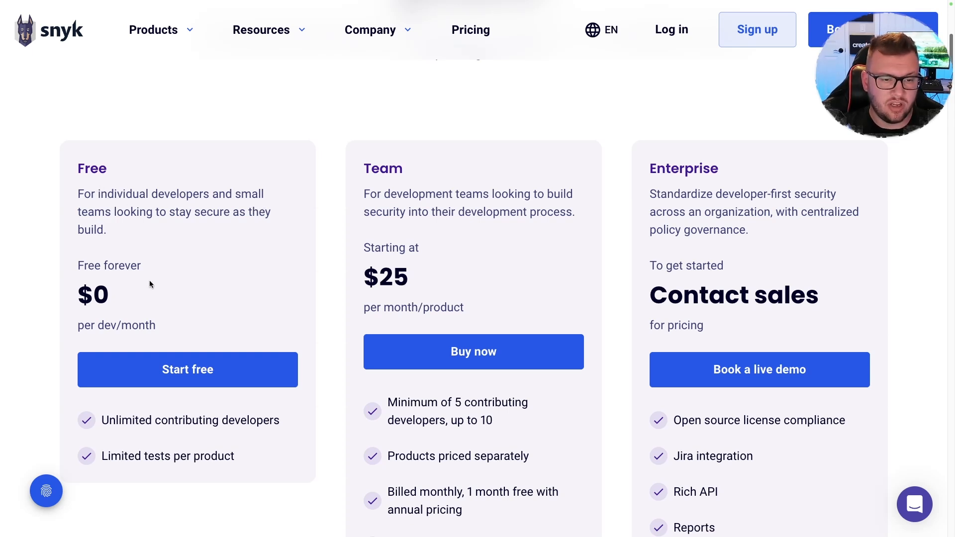
mouse_move(111, 214)
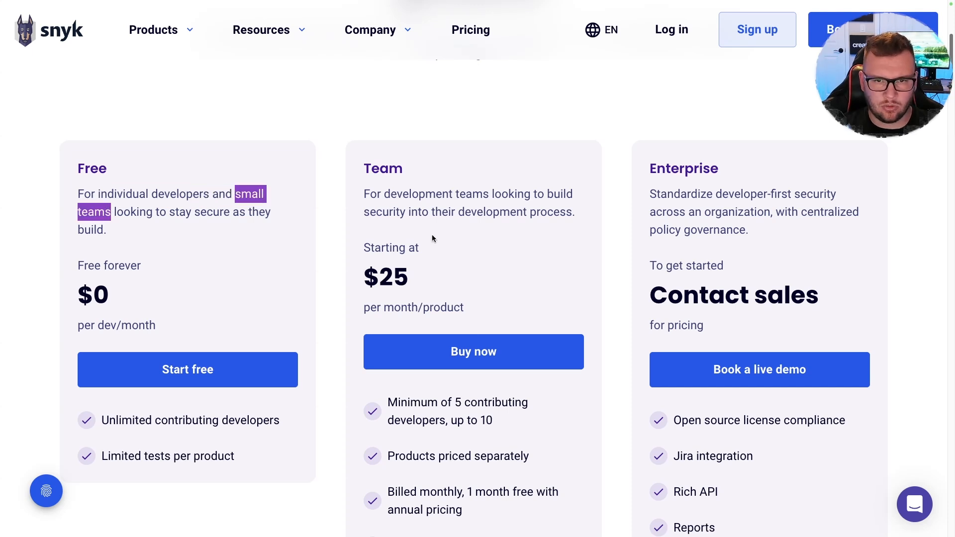
scroll("down", 3)
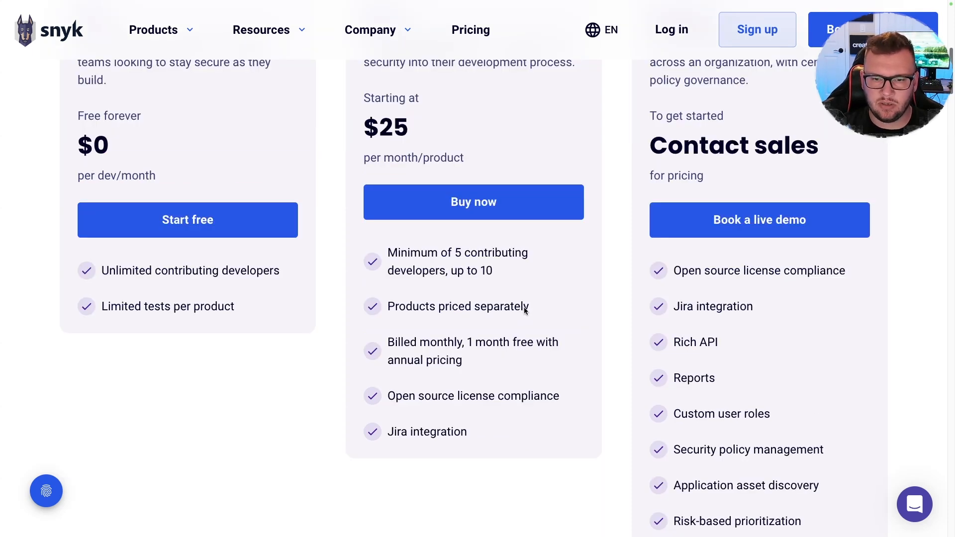
mouse_move(420, 398)
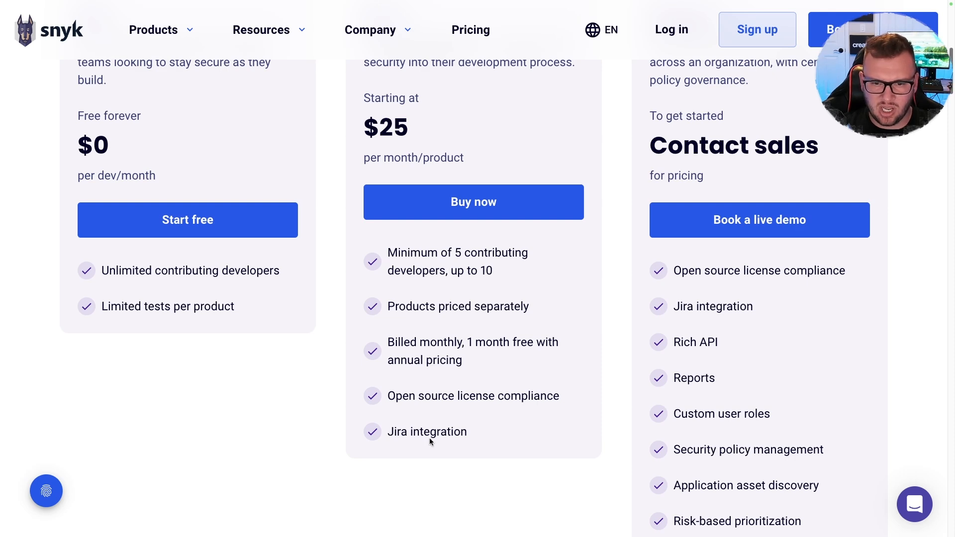
scroll("down", 3)
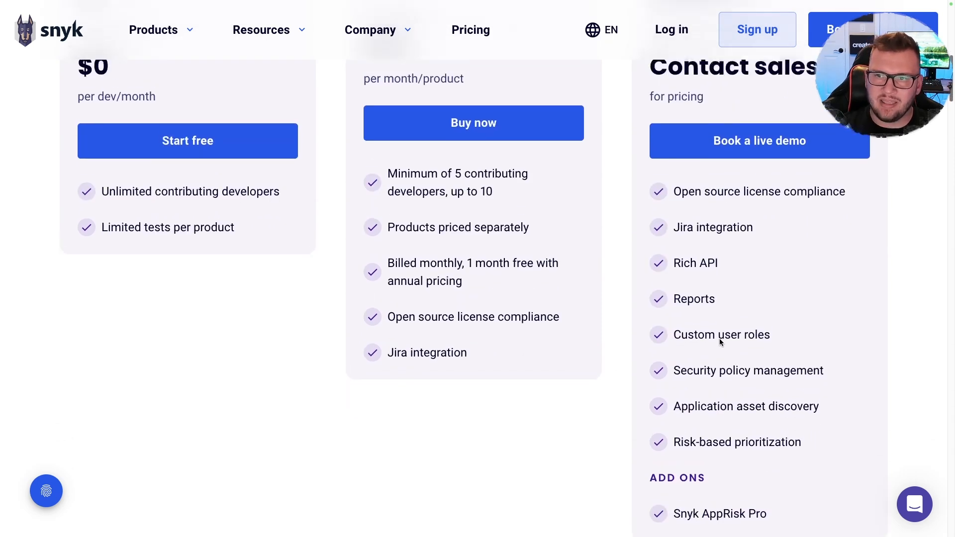
scroll("up", 3)
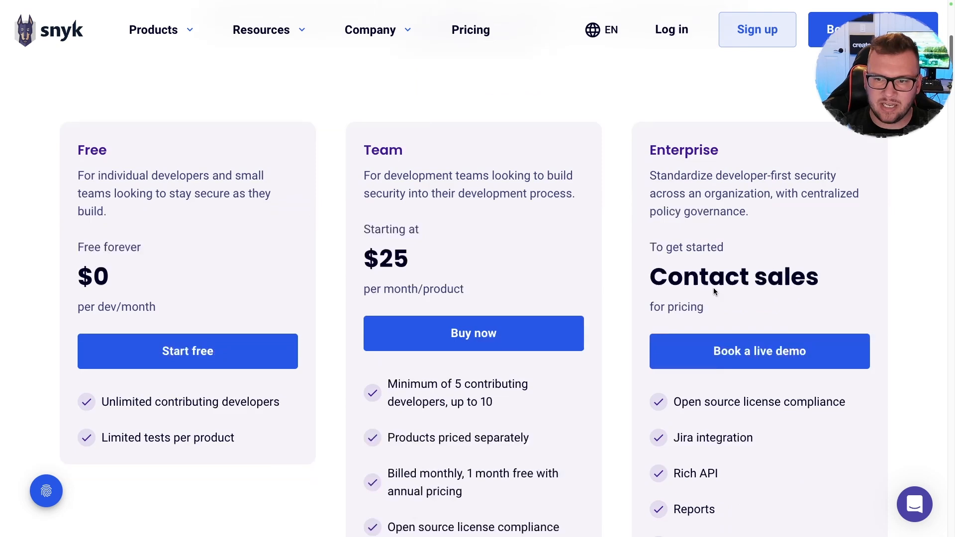
scroll("down", 3)
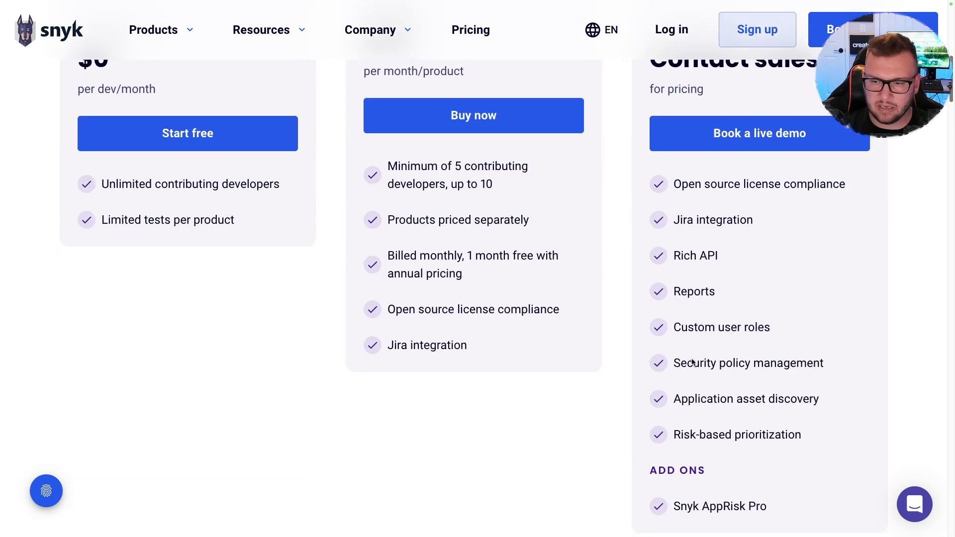
left_click(187, 134)
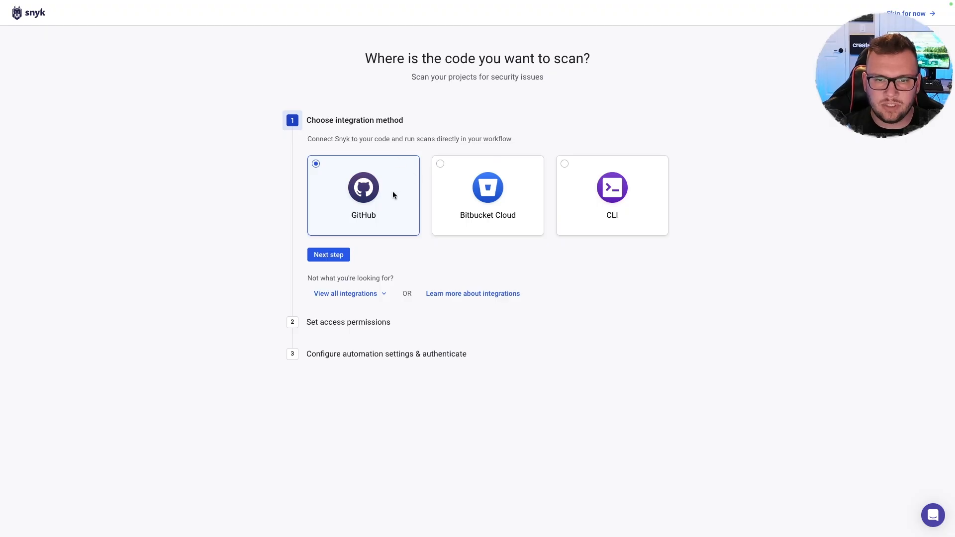
mouse_move(617, 177)
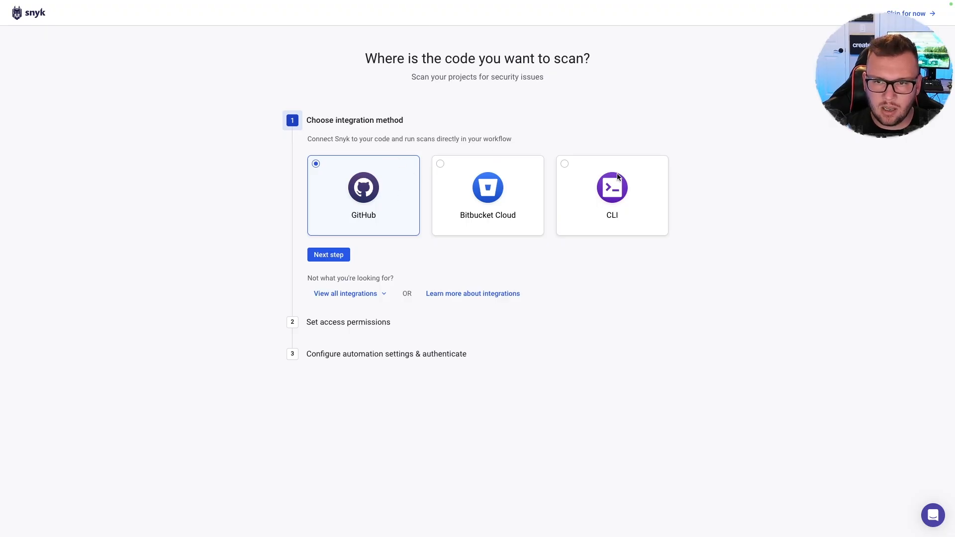
mouse_move(598, 171)
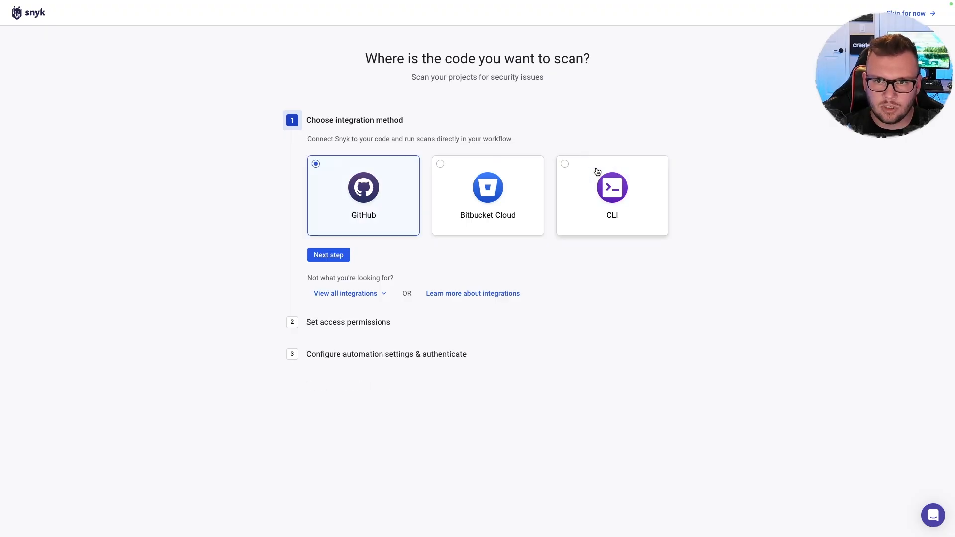
Choose CLI scanning and copy the Homebrew install commands for the Snyk CLI.
left_click(611, 195)
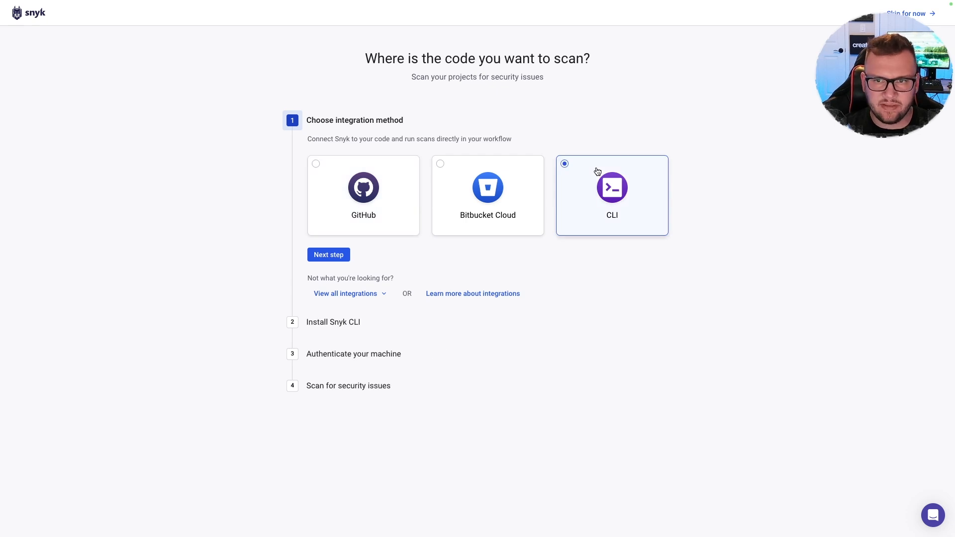
mouse_move(584, 169)
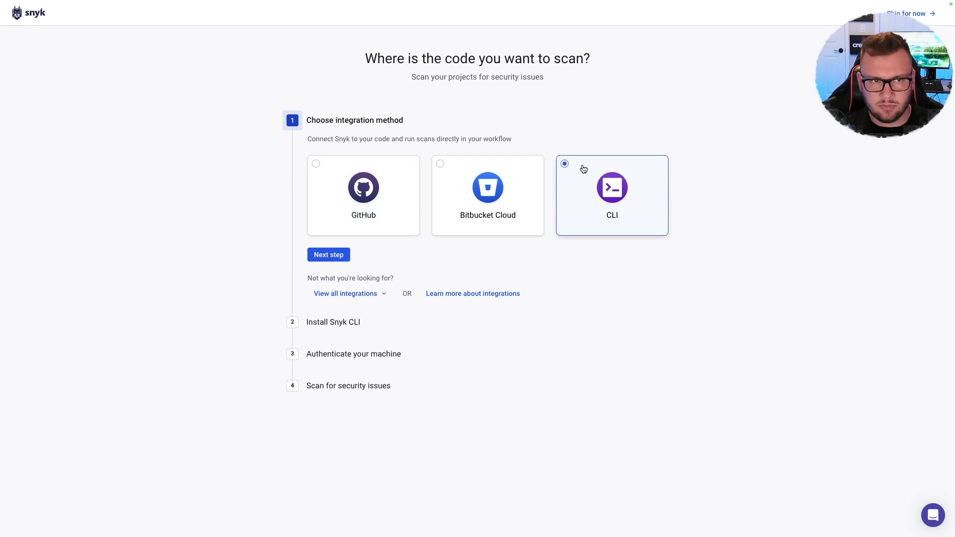
mouse_move(438, 293)
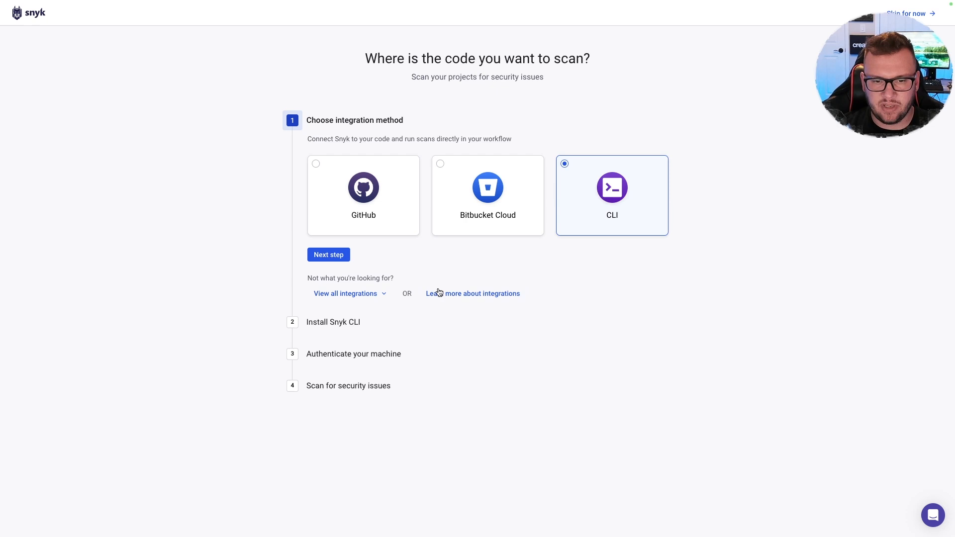
left_click(328, 254)
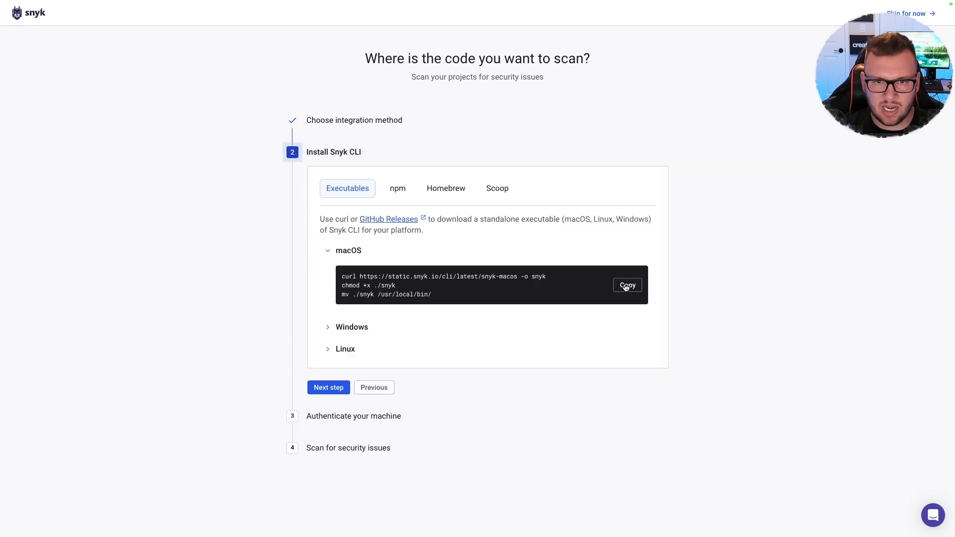
mouse_move(378, 193)
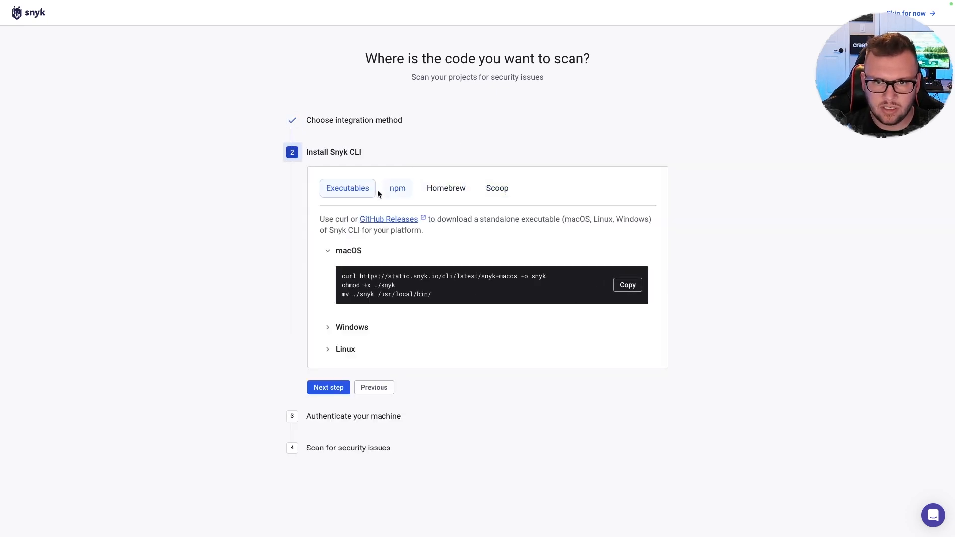
left_click(445, 187)
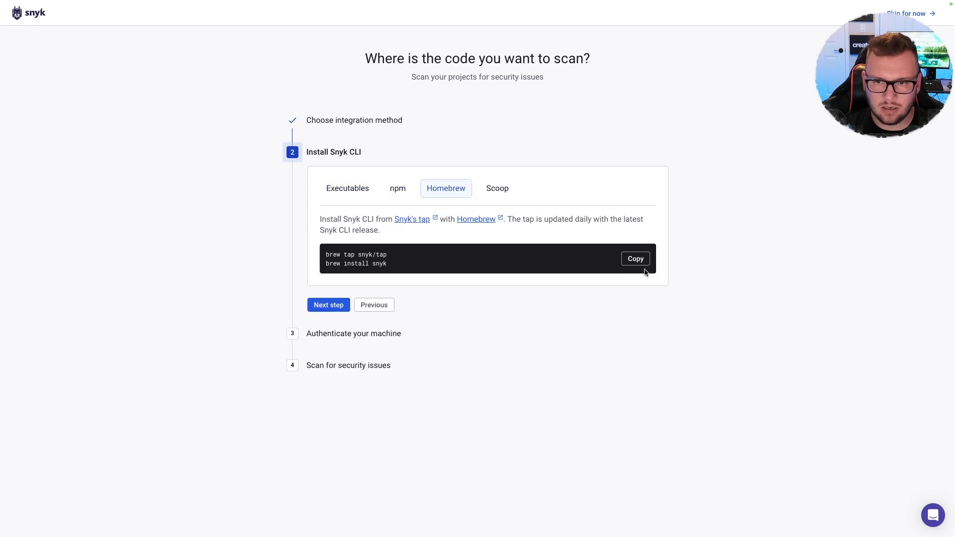
left_click(634, 258)
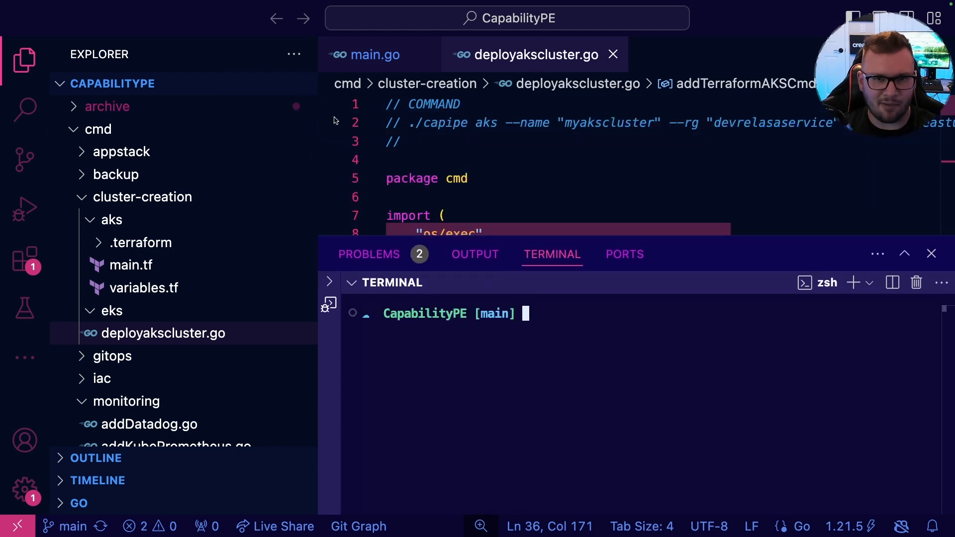
left_click(24, 60)
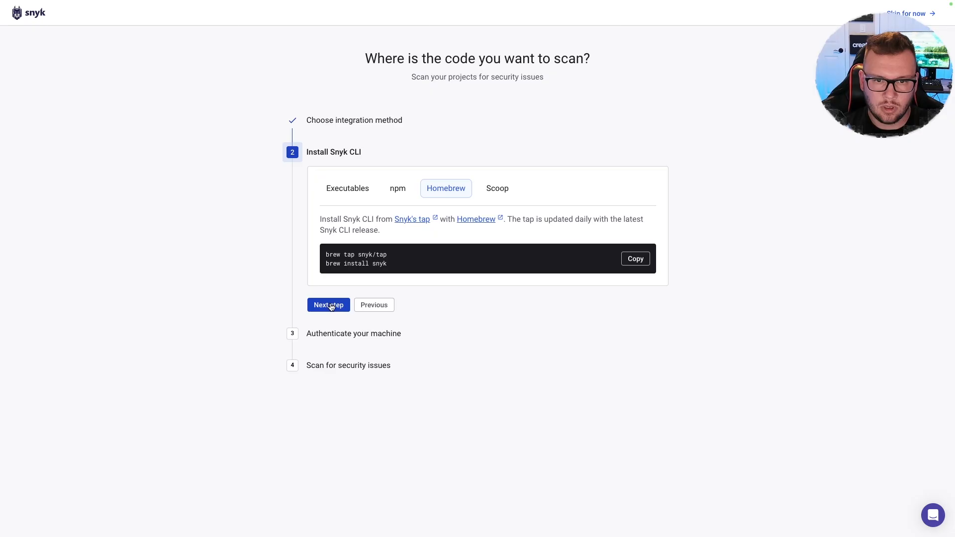
Copy and run 'snyk auth', authenticate the machine, and return to the setup page.
left_click(328, 305)
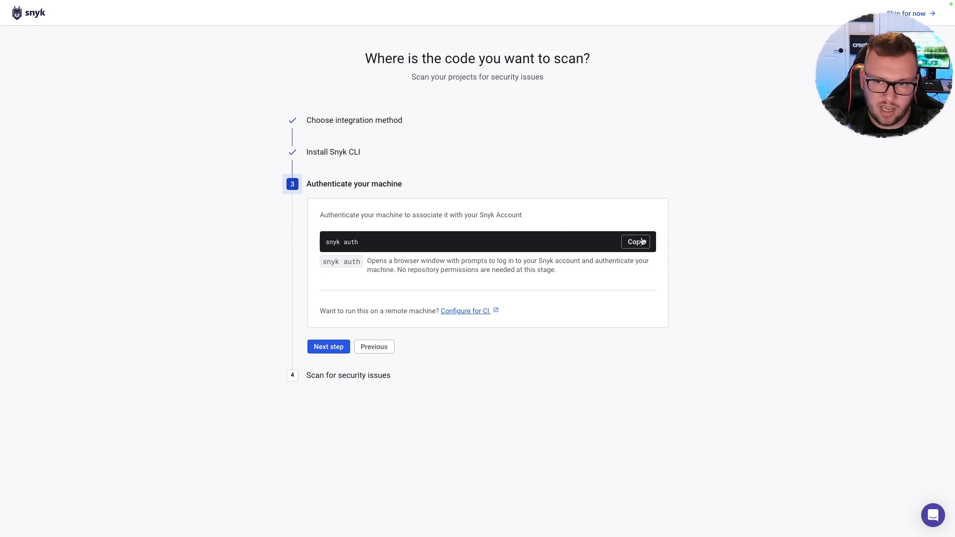
left_click(635, 241)
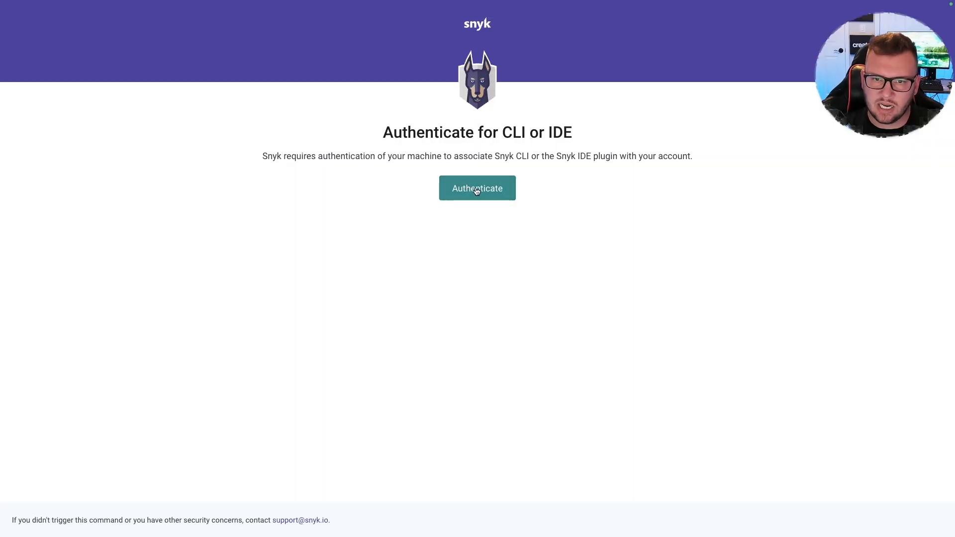
left_click(477, 188)
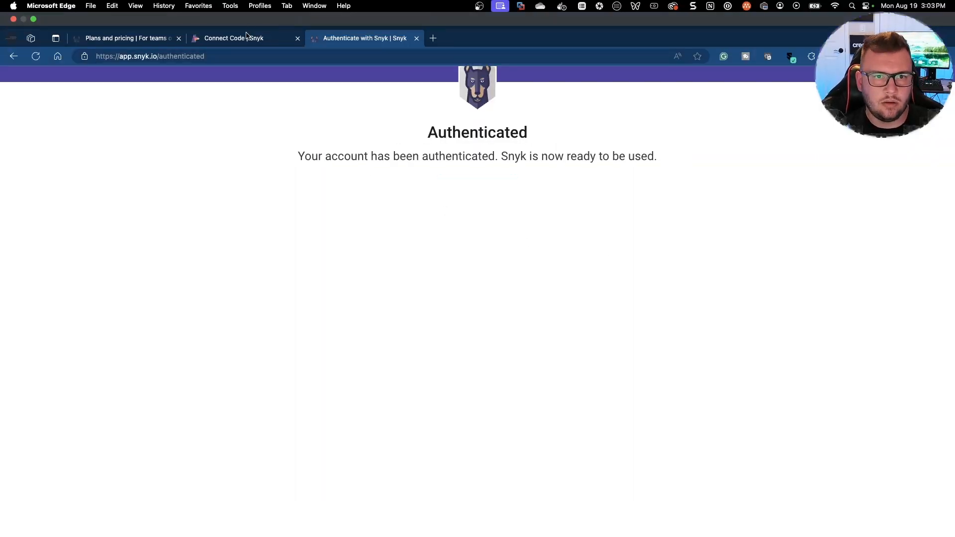
left_click(233, 38)
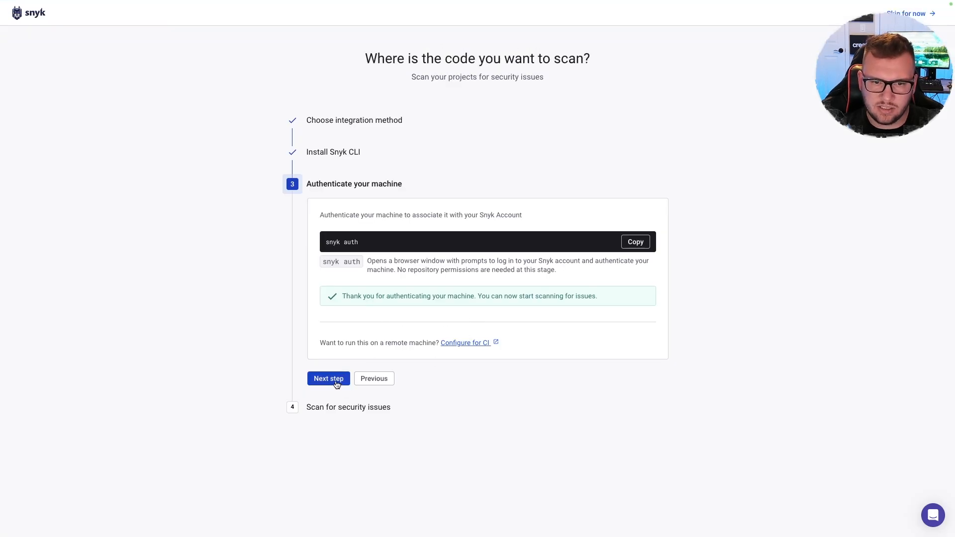
Advance to 'Scan for security issues' and compare open-source and source code scan instructions.
left_click(328, 378)
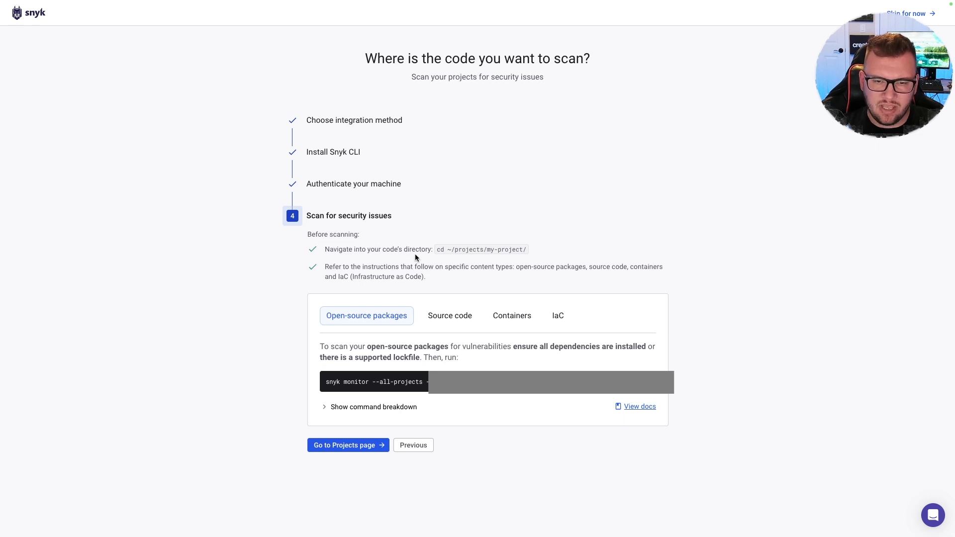
mouse_move(353, 279)
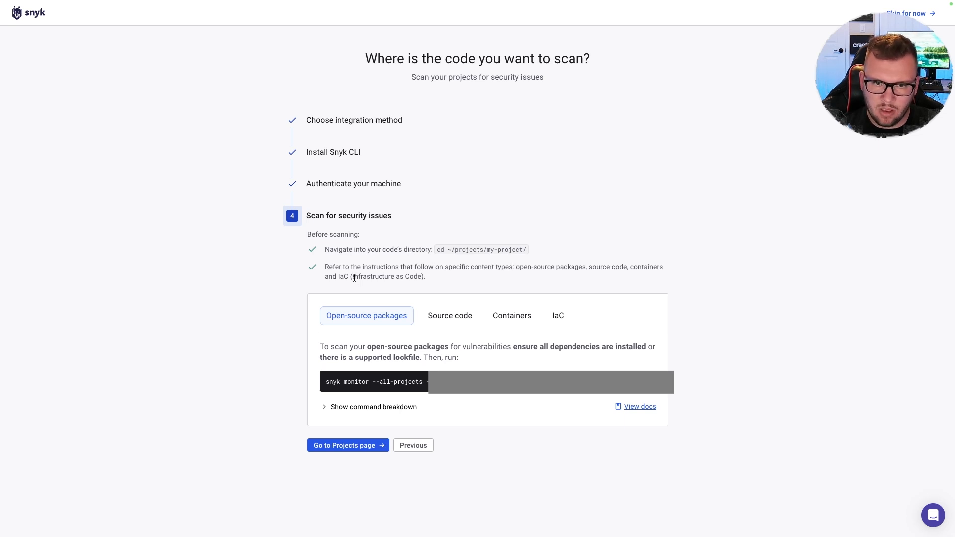
mouse_move(450, 315)
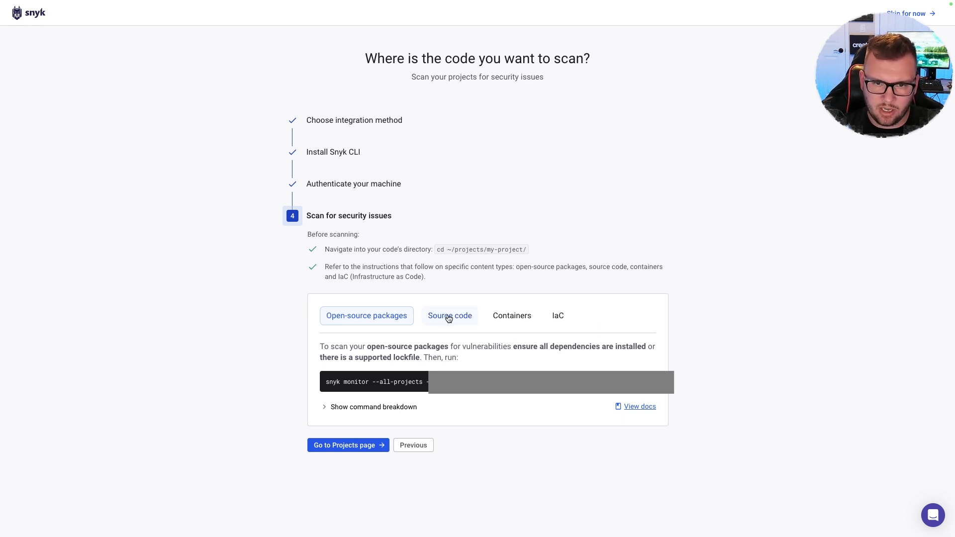
mouse_move(481, 362)
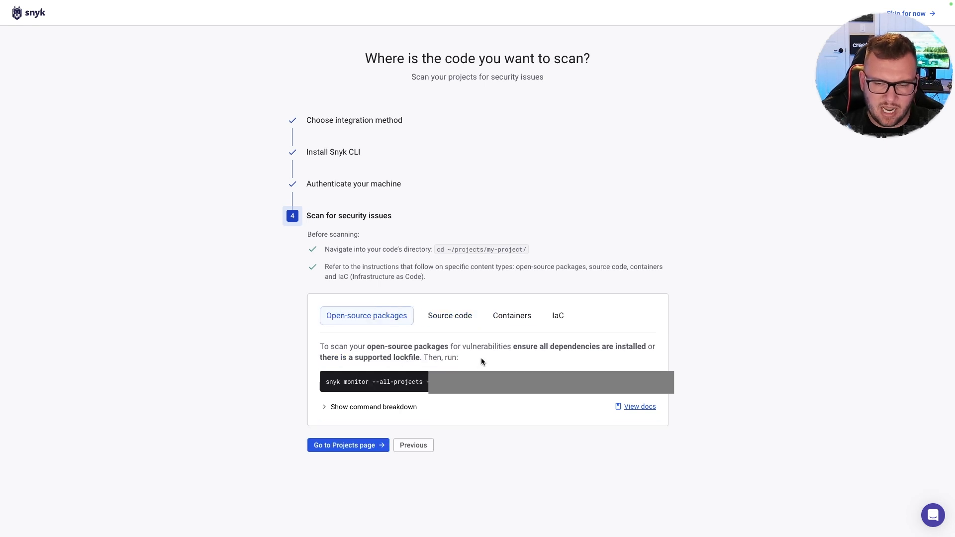
mouse_move(626, 363)
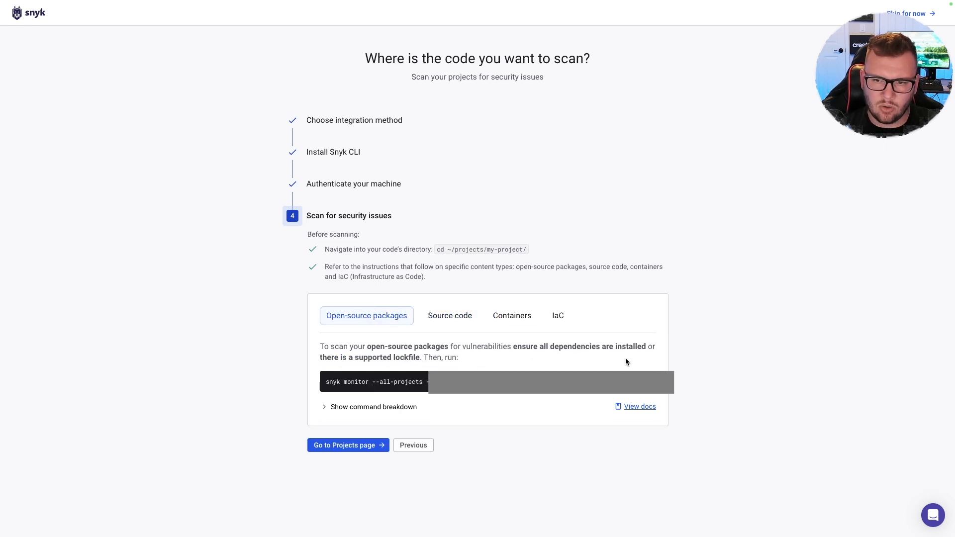
mouse_move(495, 360)
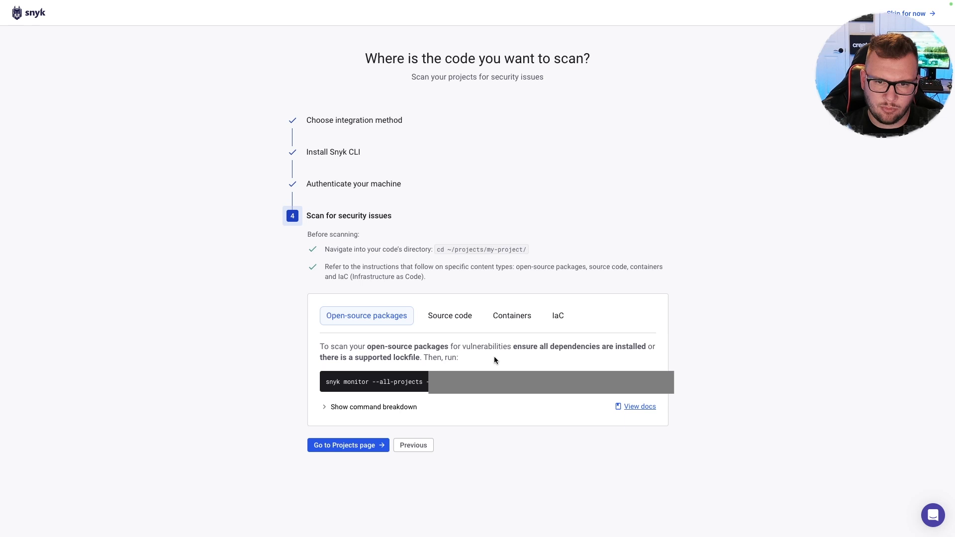
left_click(449, 316)
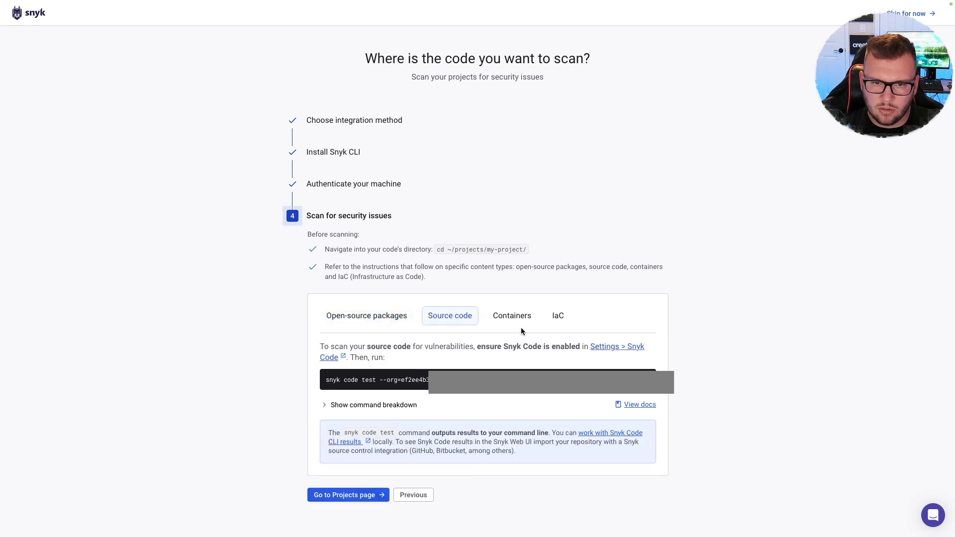
mouse_move(482, 370)
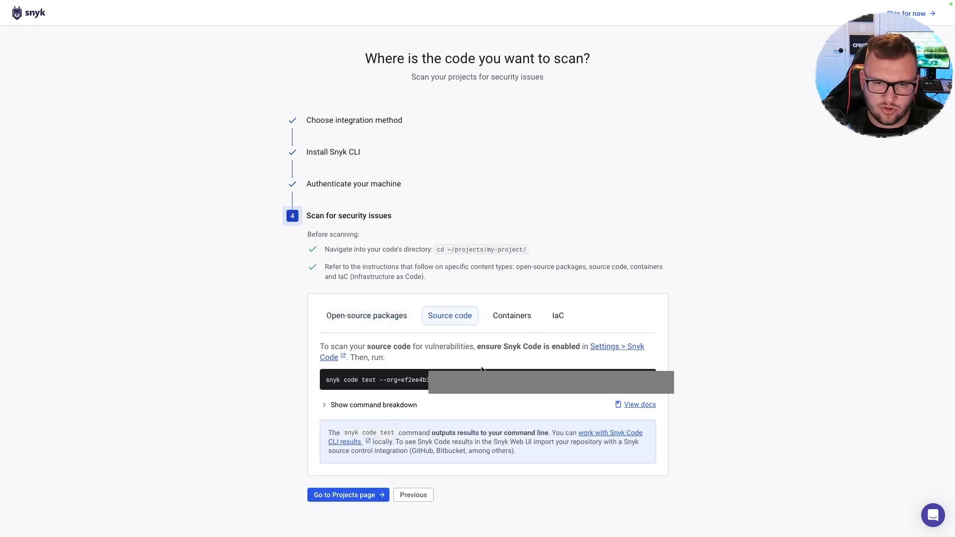
left_click(366, 315)
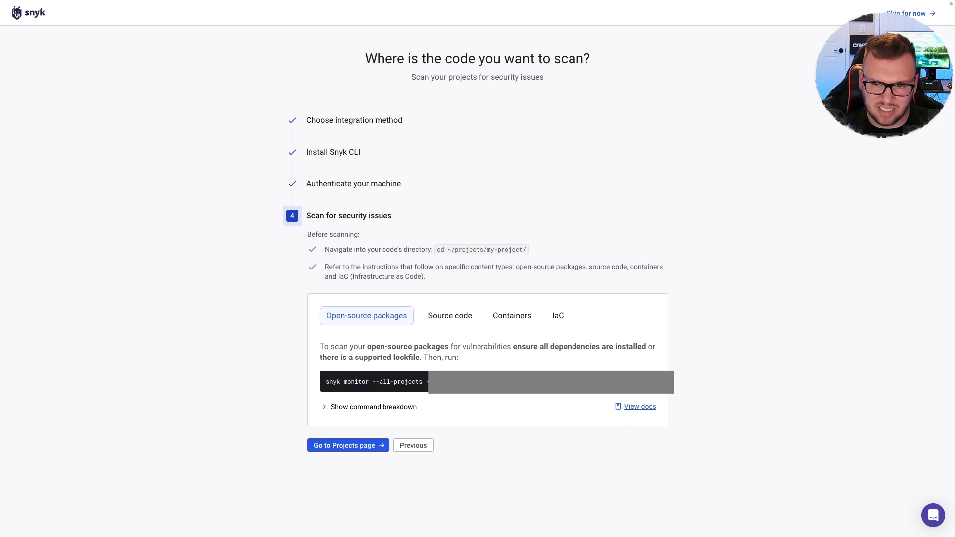
left_click(450, 316)
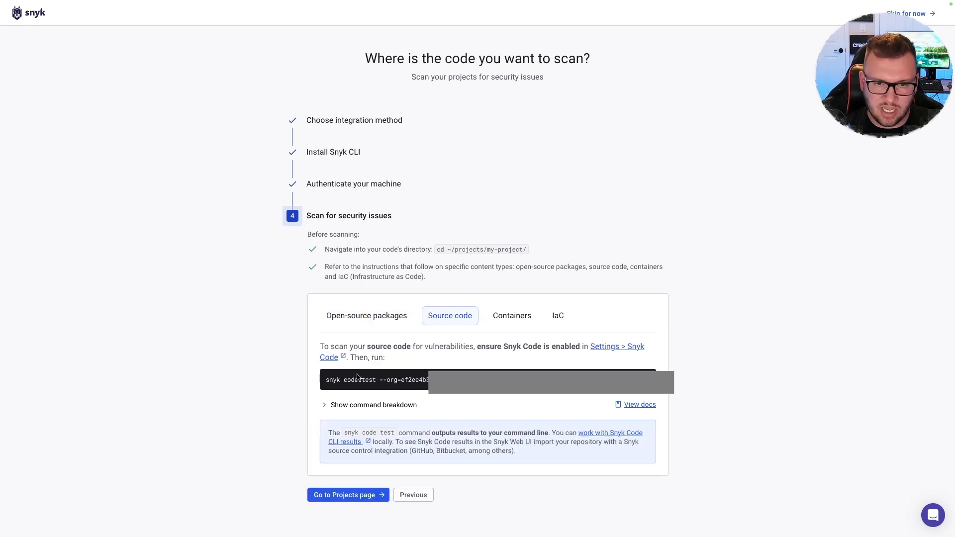
mouse_move(358, 378)
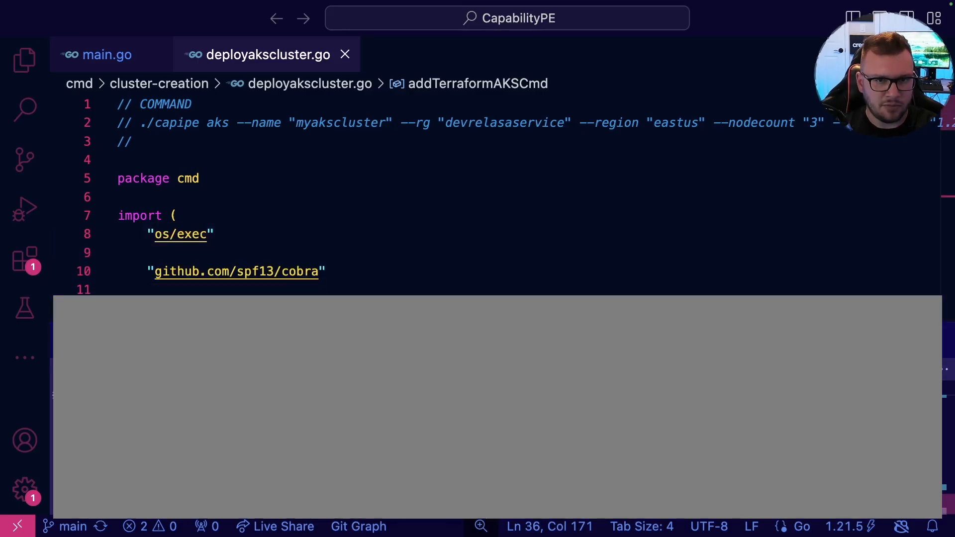
Close the deployakscluster.go and main.go tabs and run snyk code test from appstack.
left_click(107, 55)
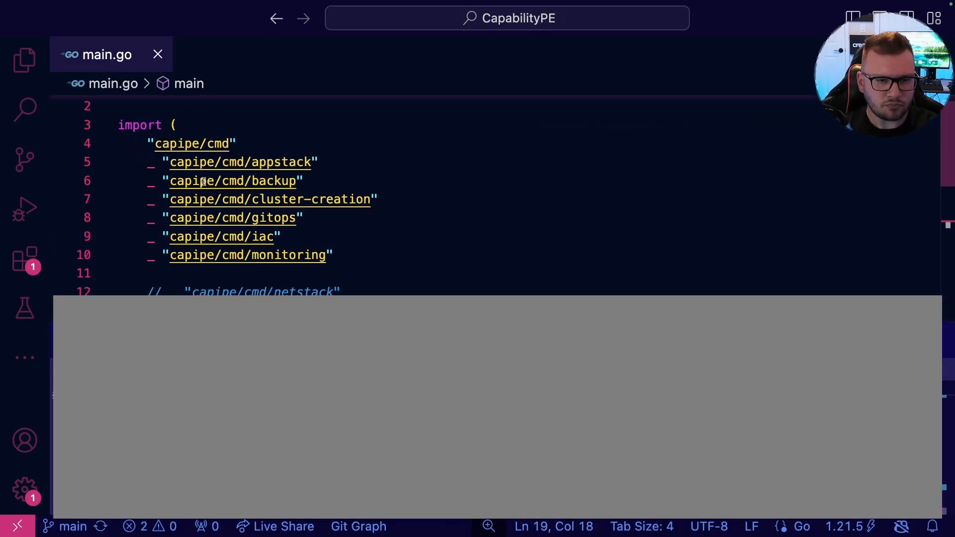
left_click(24, 60)
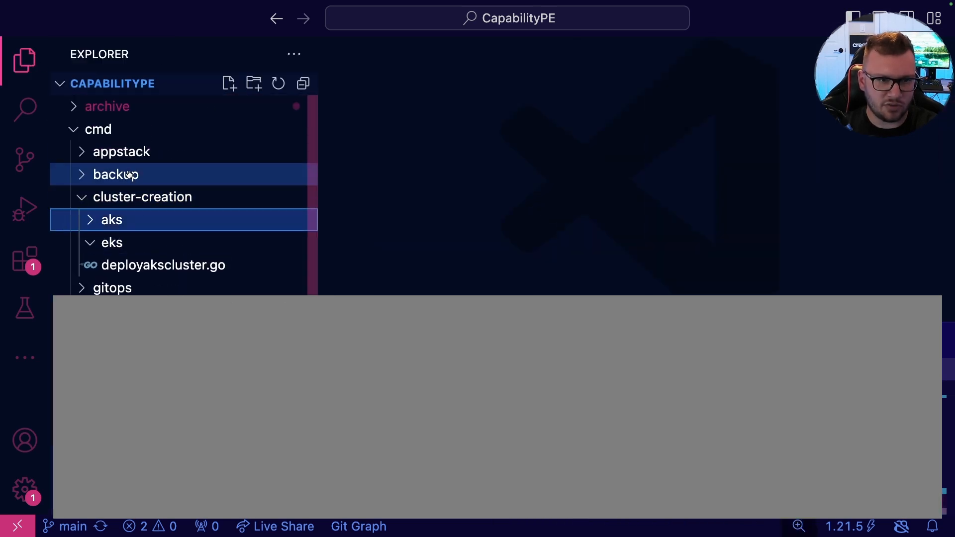
left_click(98, 129)
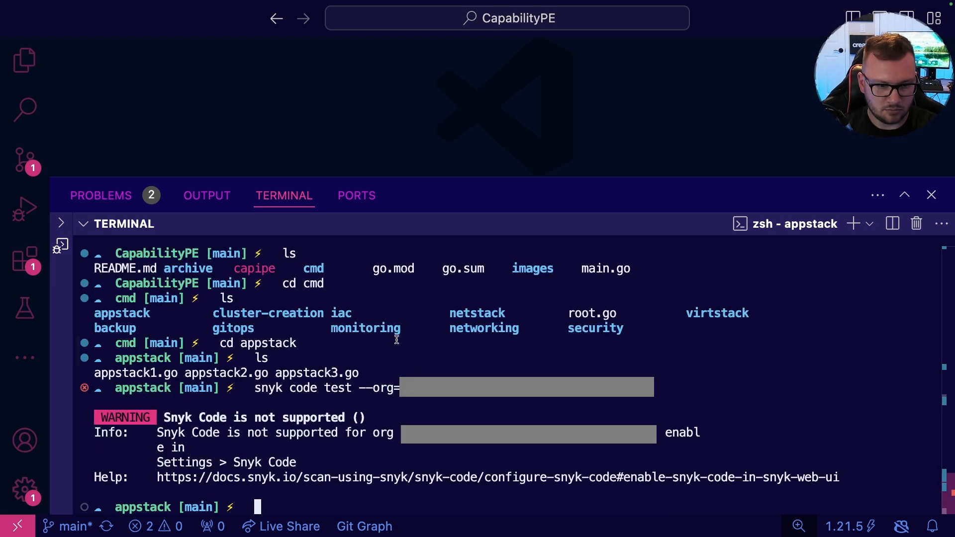
mouse_move(267, 432)
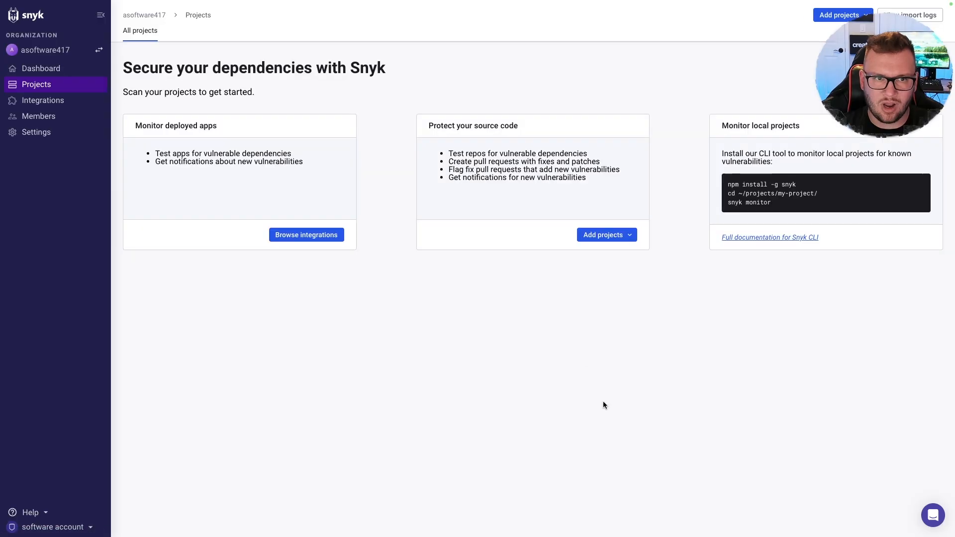
mouse_move(680, 52)
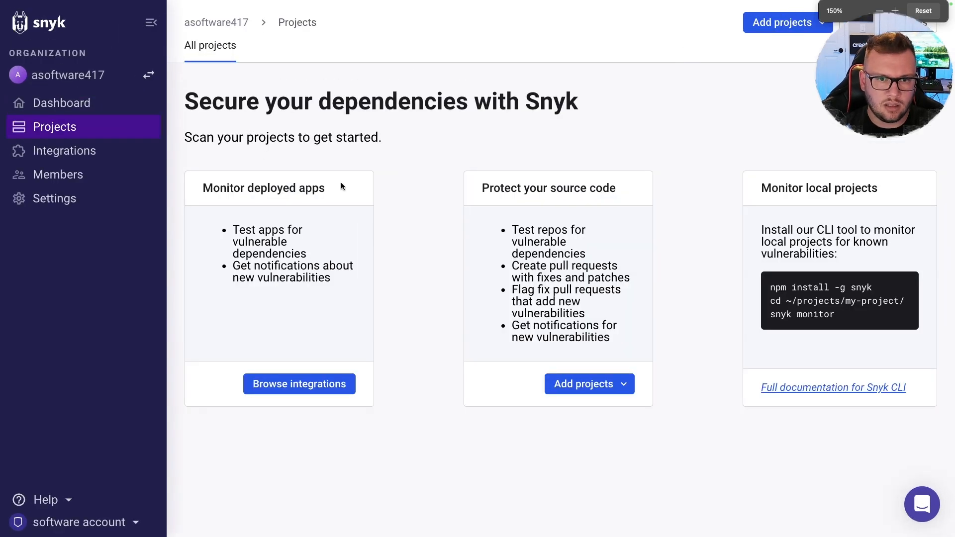
Switch on Enable Snyk Code under organization Settings > Snyk Code and save the changes.
left_click(55, 198)
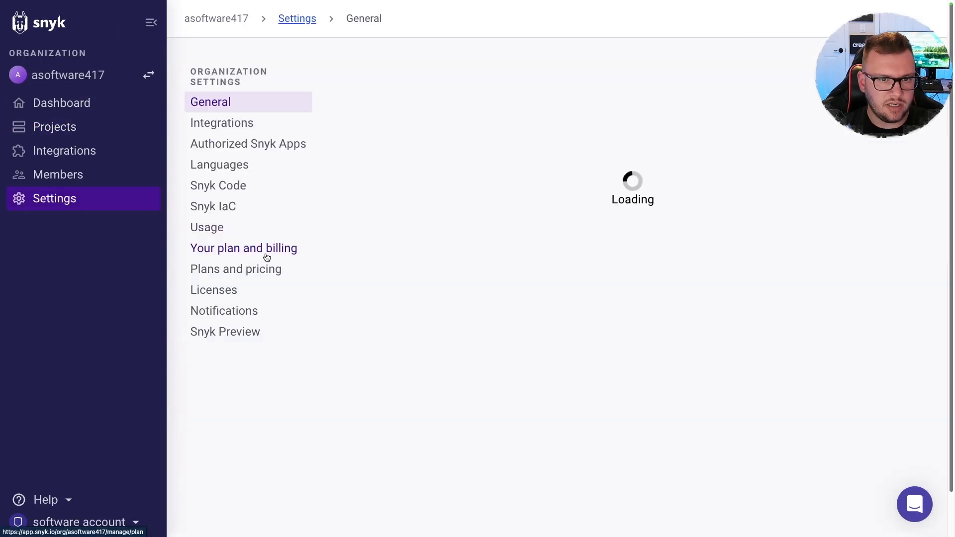
left_click(218, 185)
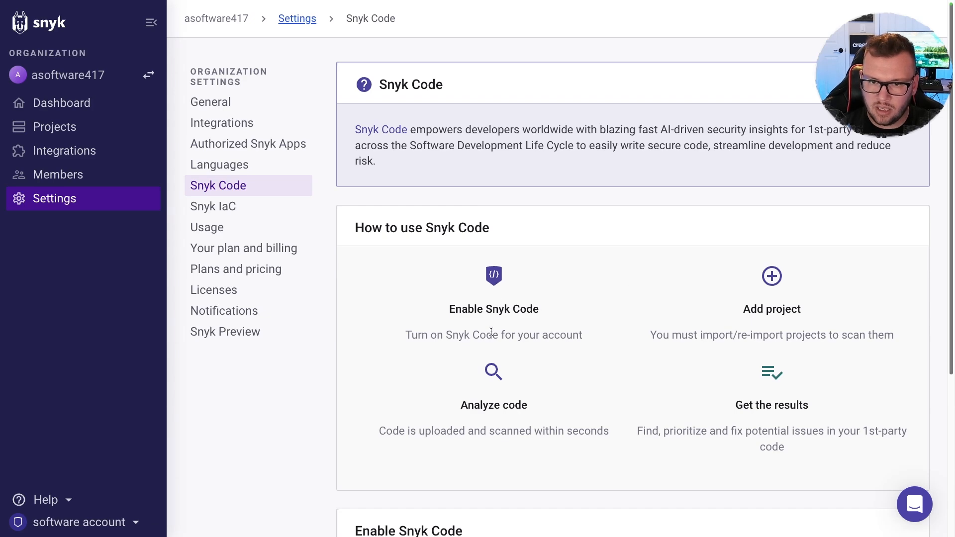
scroll("down", 3)
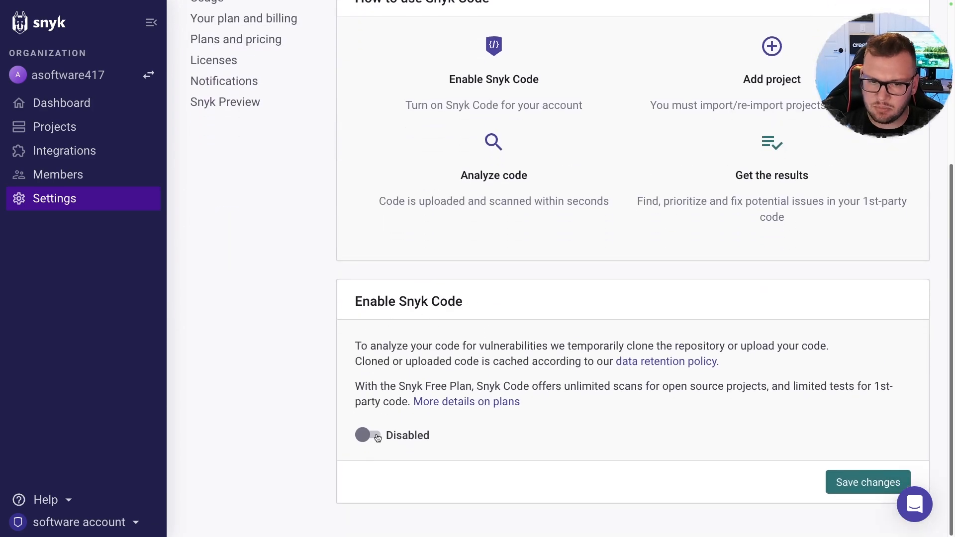
mouse_move(287, 326)
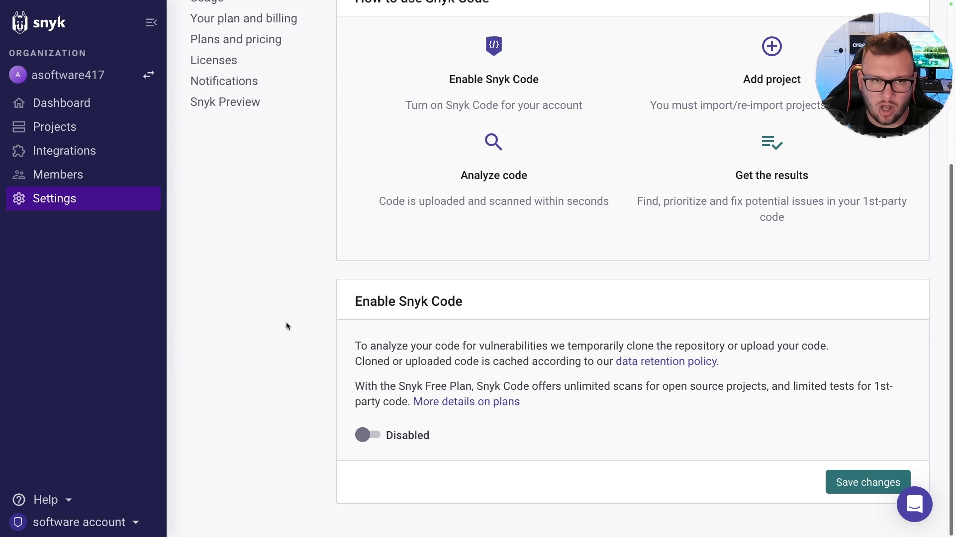
left_click(367, 435)
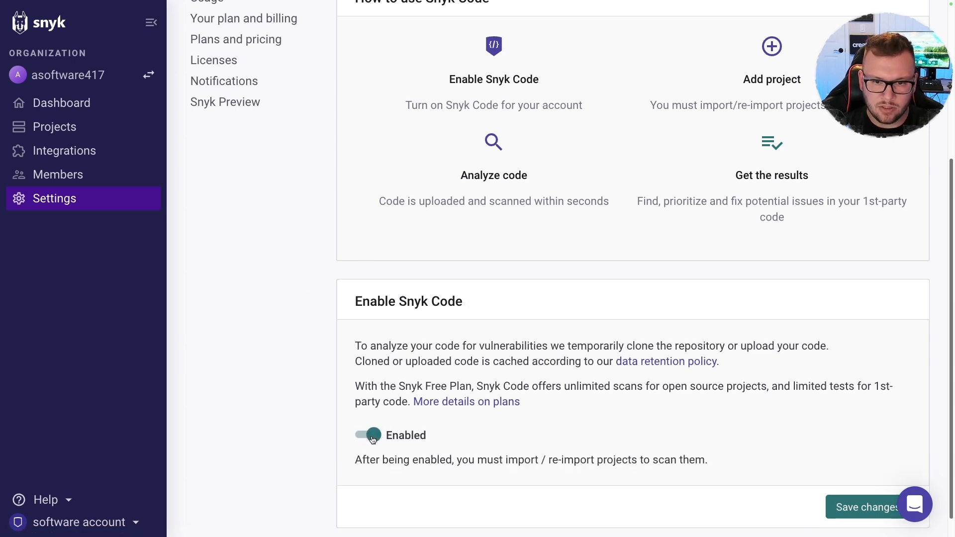
left_click(864, 508)
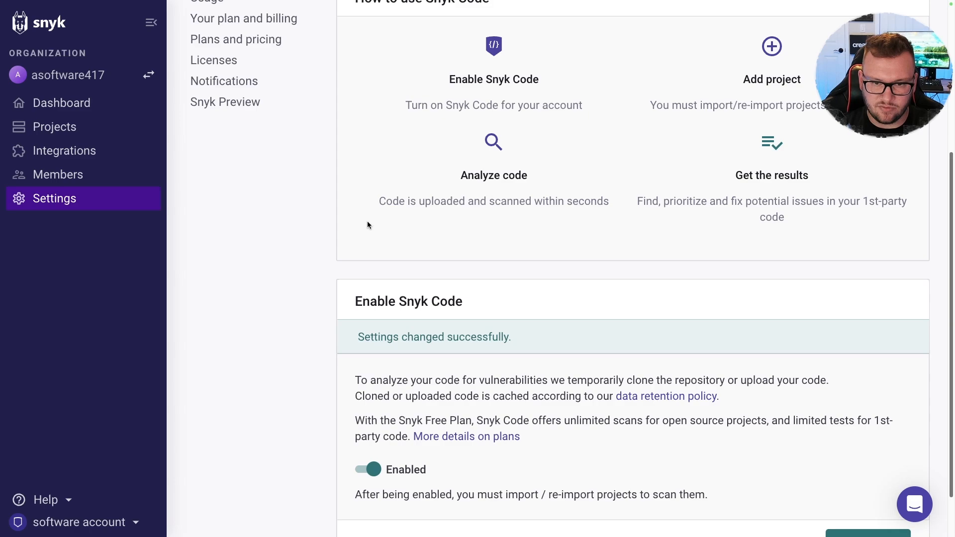
left_click(62, 103)
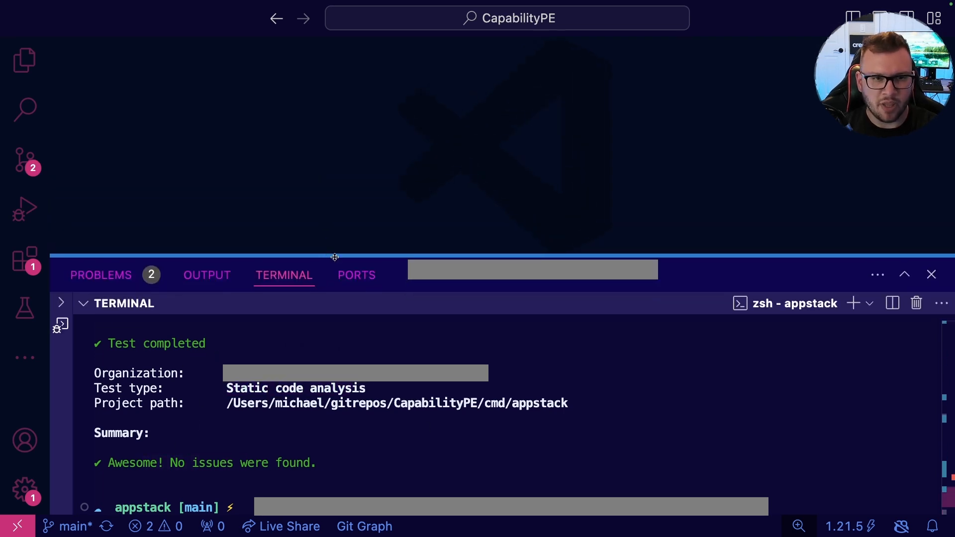
mouse_move(101, 274)
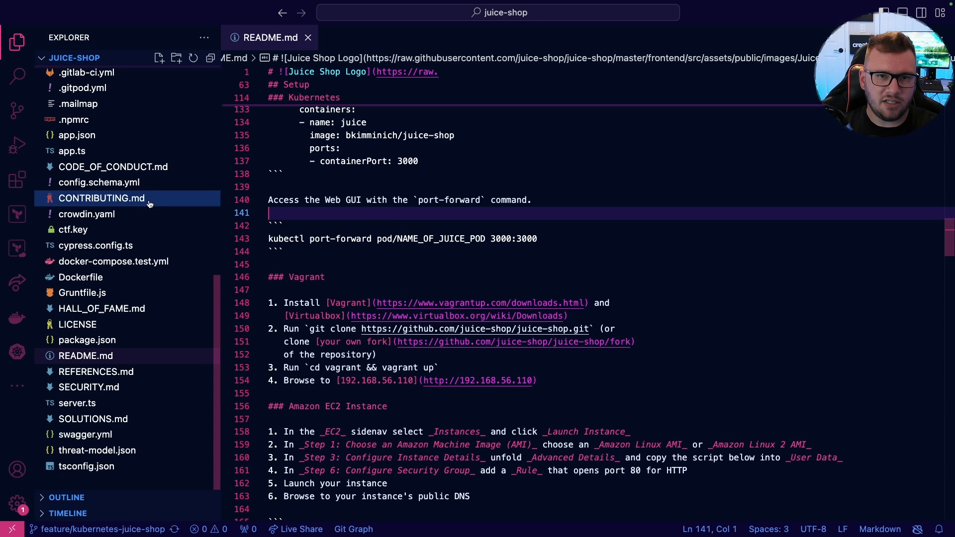
Scroll the juice-shop Explorer up to top-level folders like frontend, routes and vagrant.
scroll("up", 3)
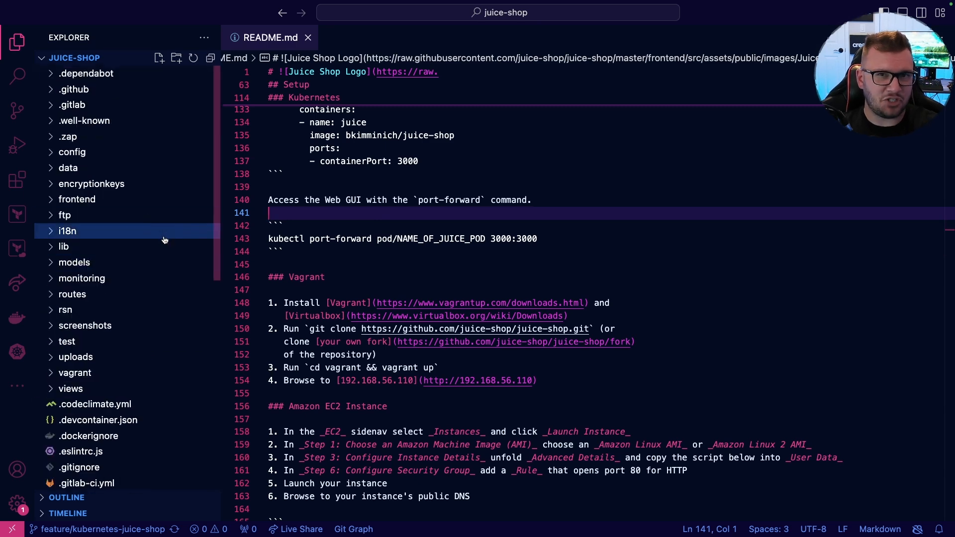
mouse_move(377, 274)
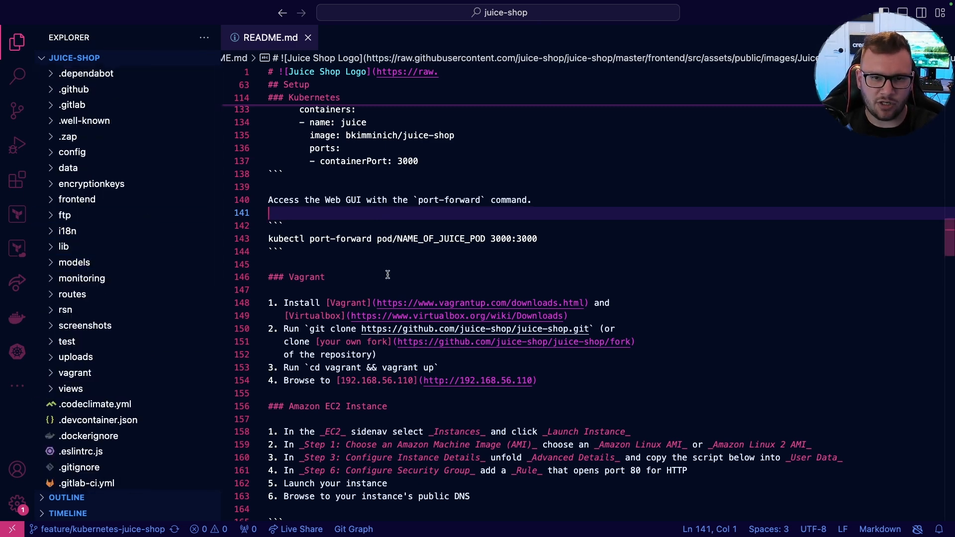
mouse_move(564, 499)
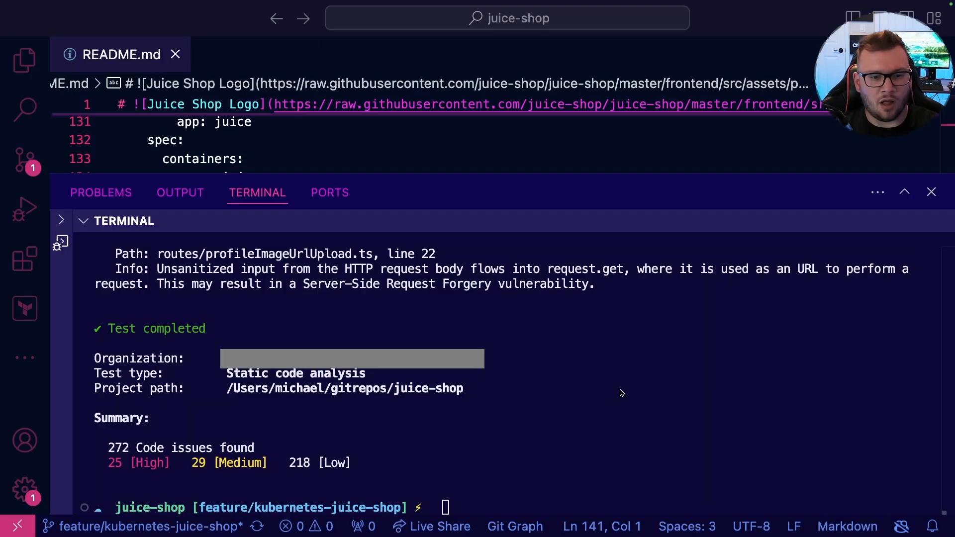
mouse_move(227, 445)
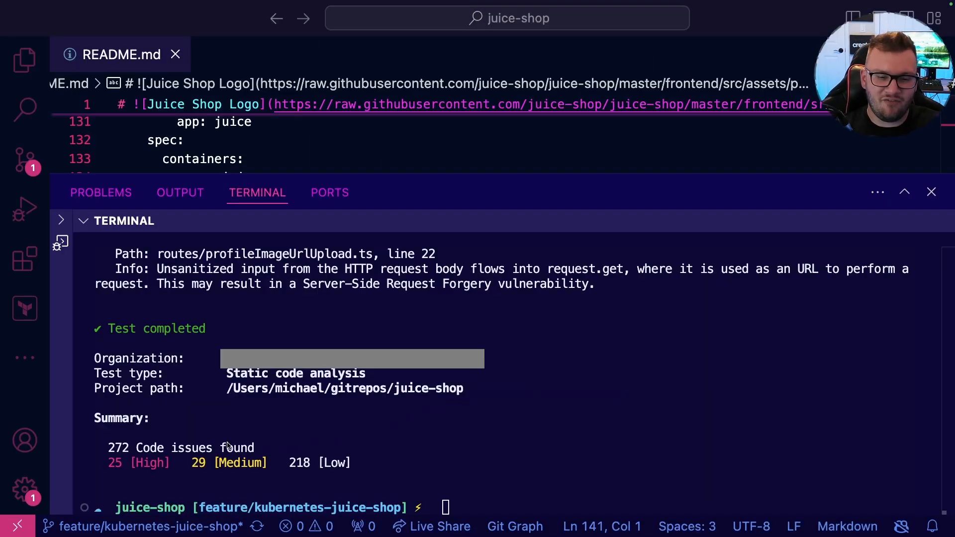
mouse_move(336, 417)
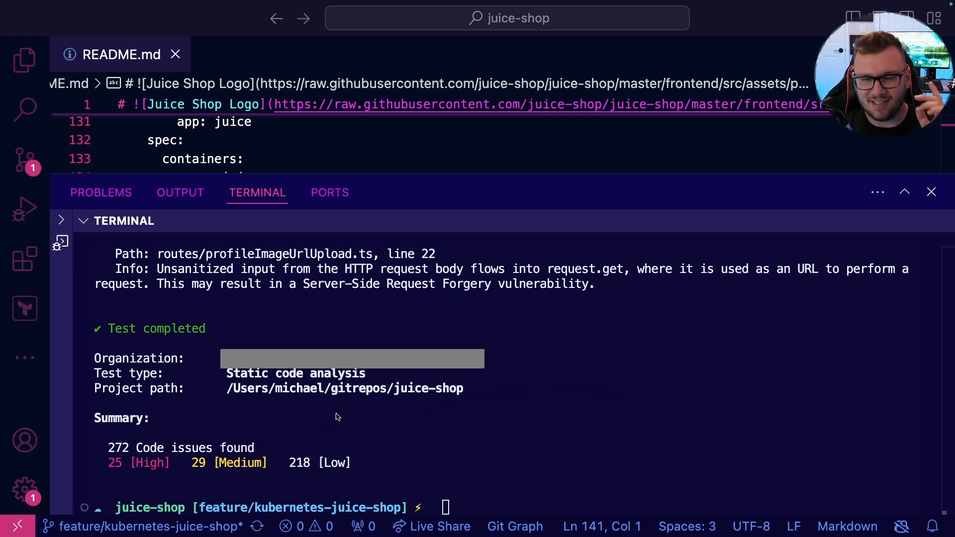
mouse_move(334, 422)
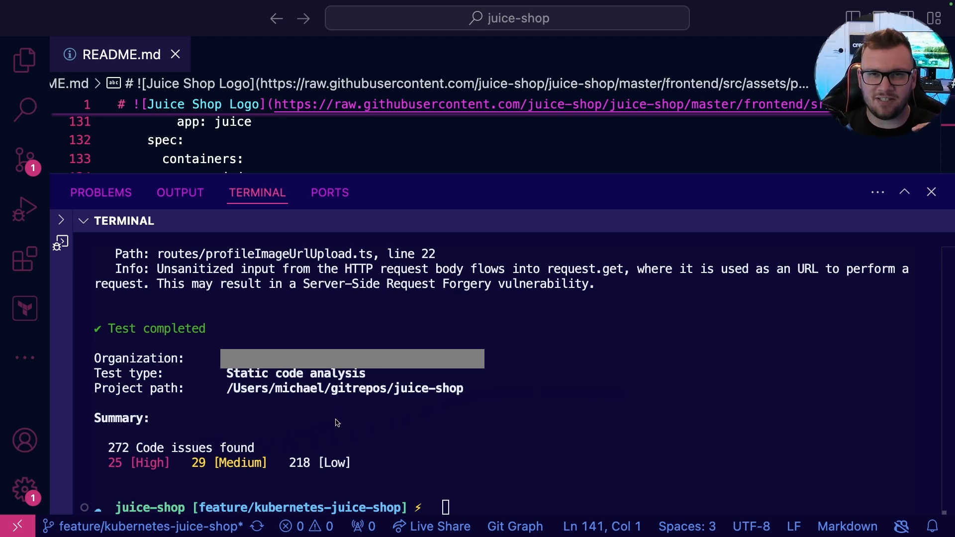
mouse_move(333, 420)
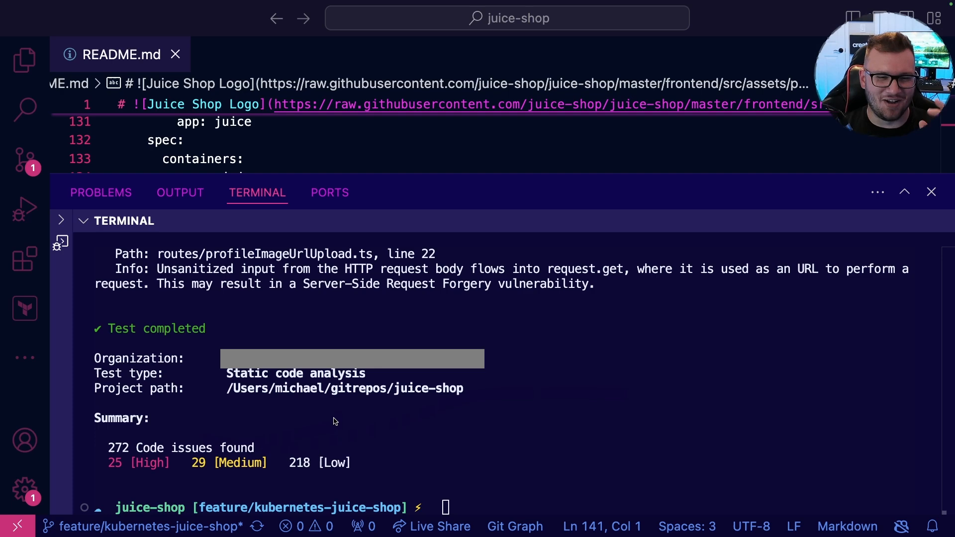
mouse_move(242, 450)
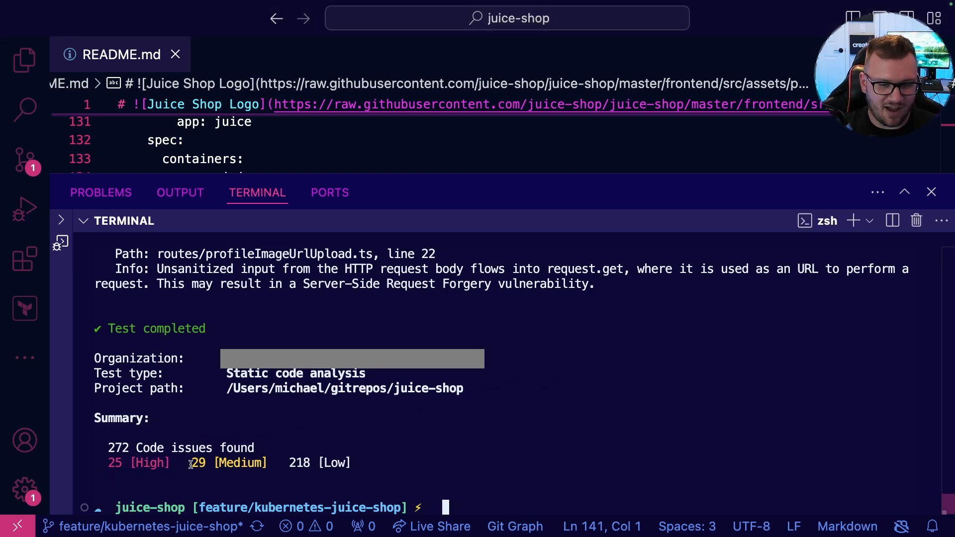
Scroll up the 272-issue scan output to the SQL Injection in routes/search.ts, line 23.
scroll("up", 3)
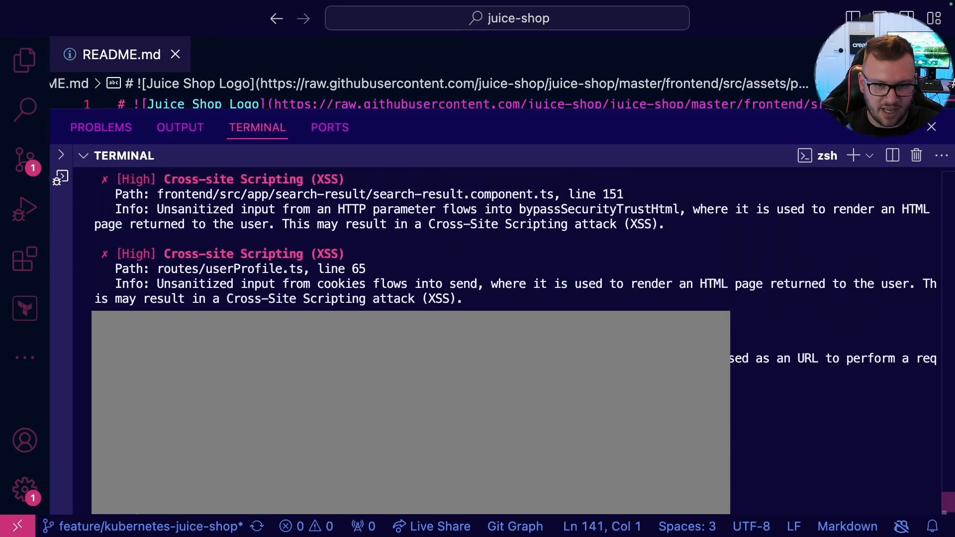
scroll("up", 3)
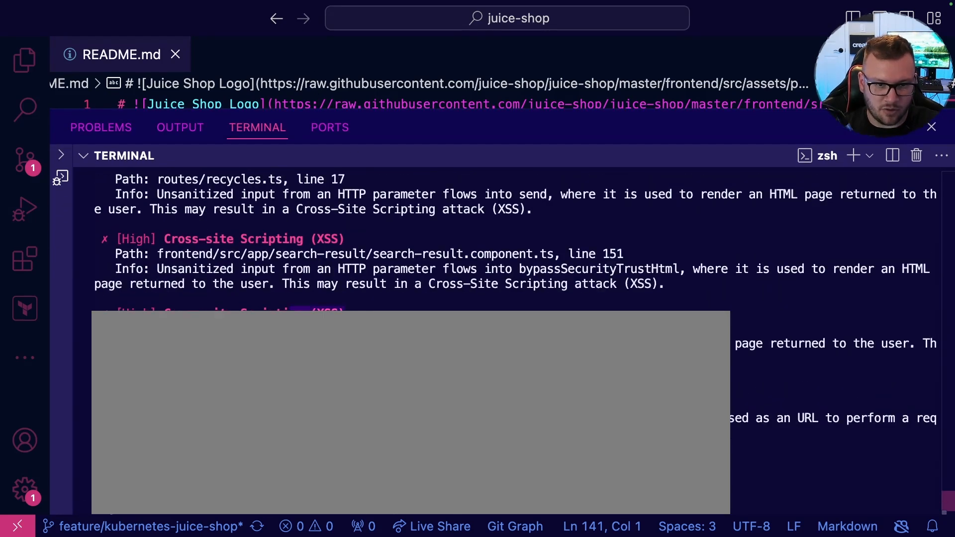
scroll("up", 3)
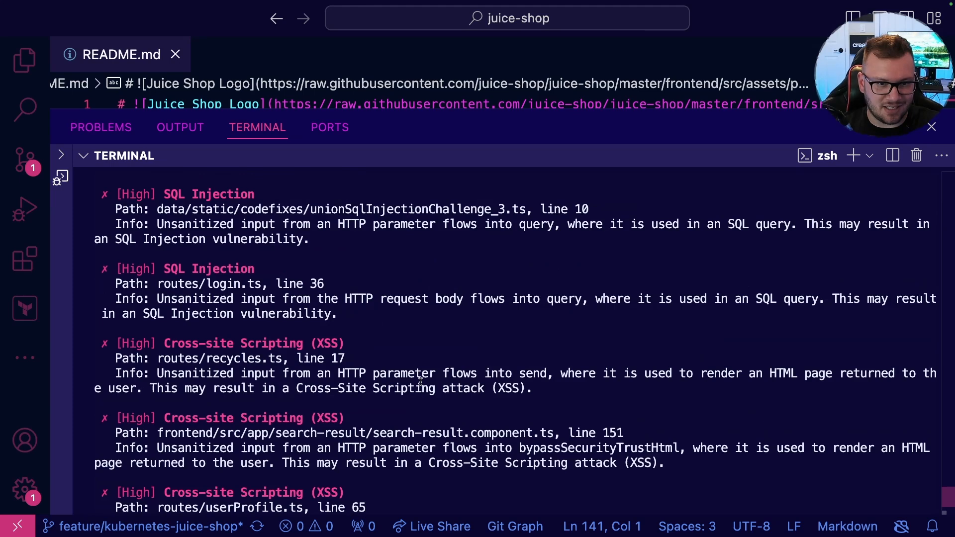
scroll("up", 3)
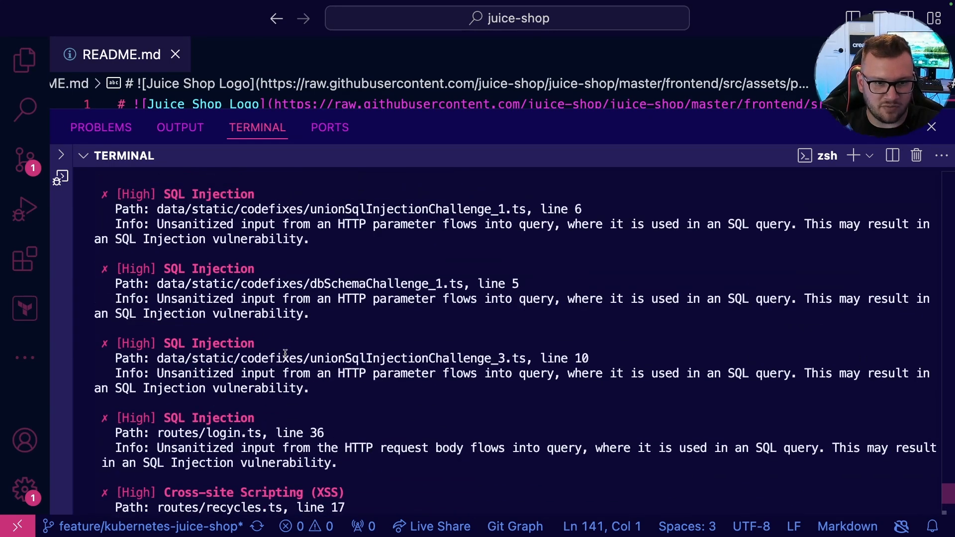
scroll("up", 3)
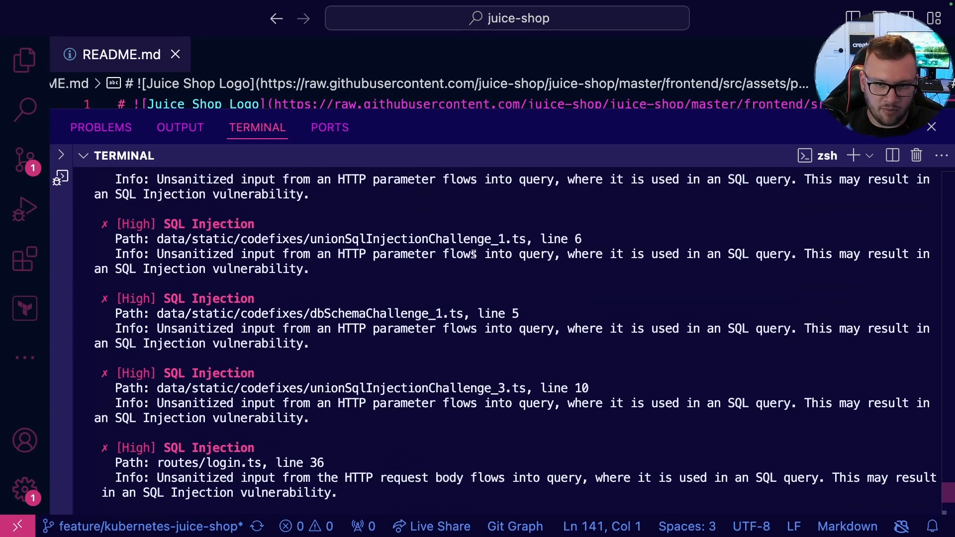
mouse_move(315, 339)
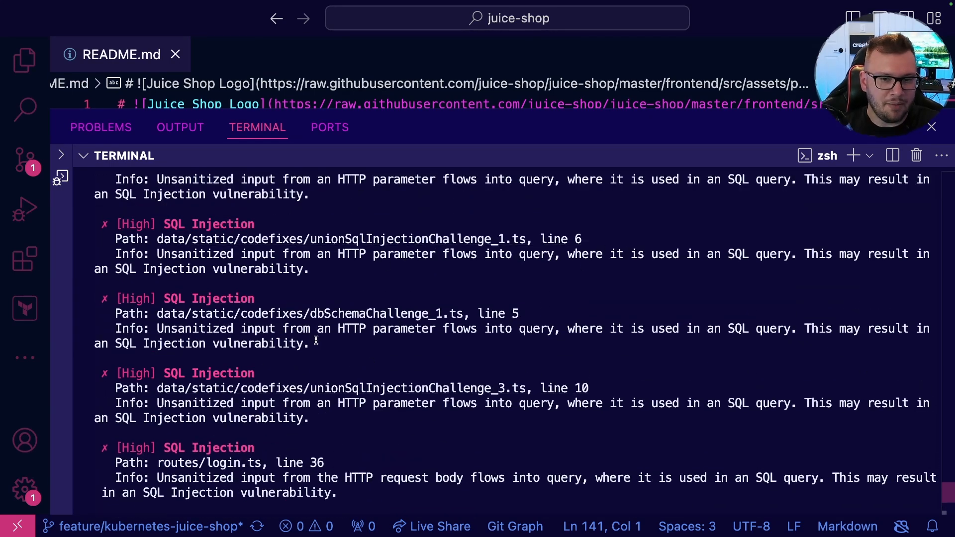
scroll("up", 3)
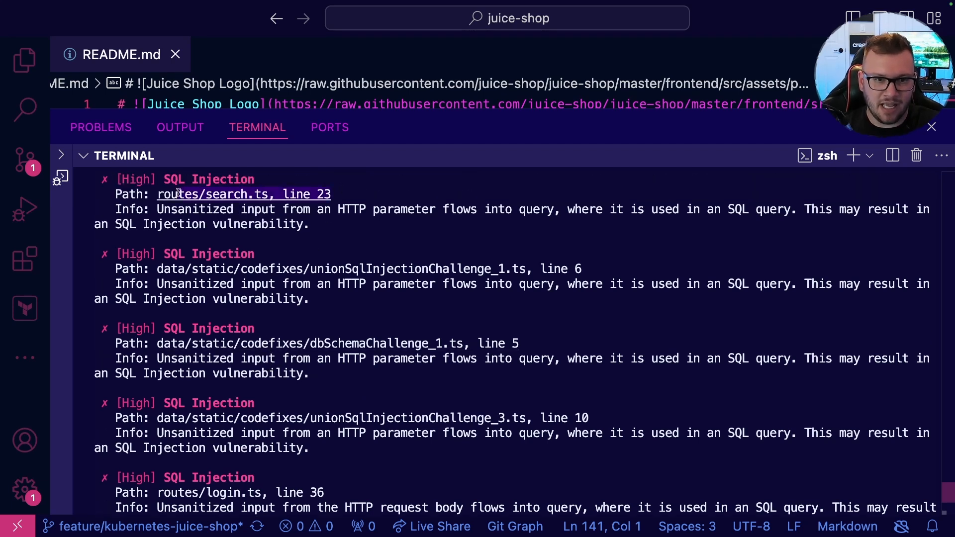
mouse_move(415, 209)
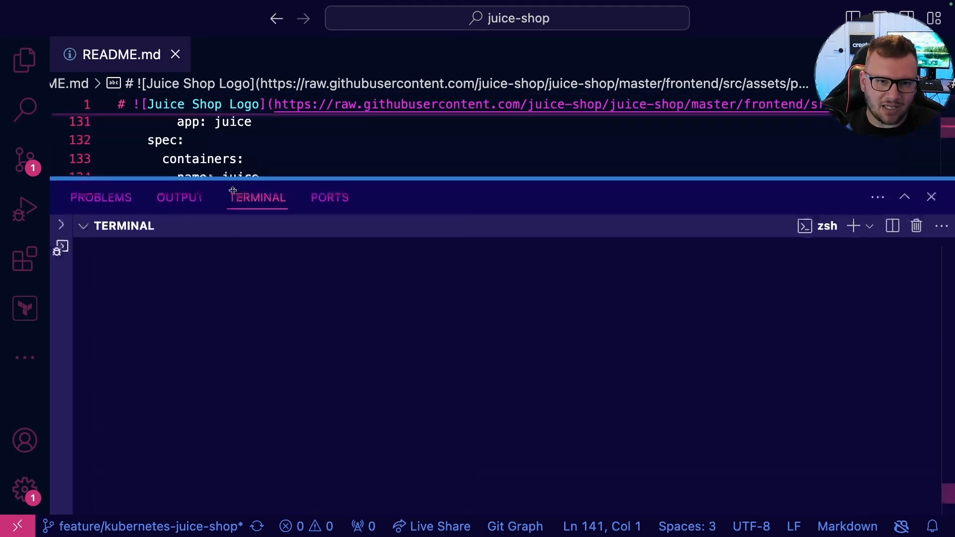
Open routes/search.ts from the Explorer and hide the sidebar to widen the code.
left_click(24, 59)
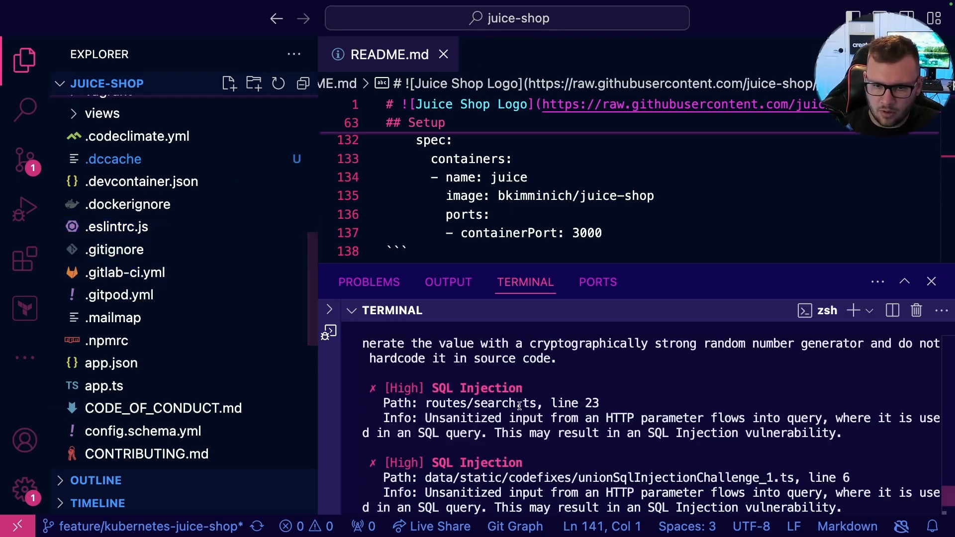
scroll("down", 3)
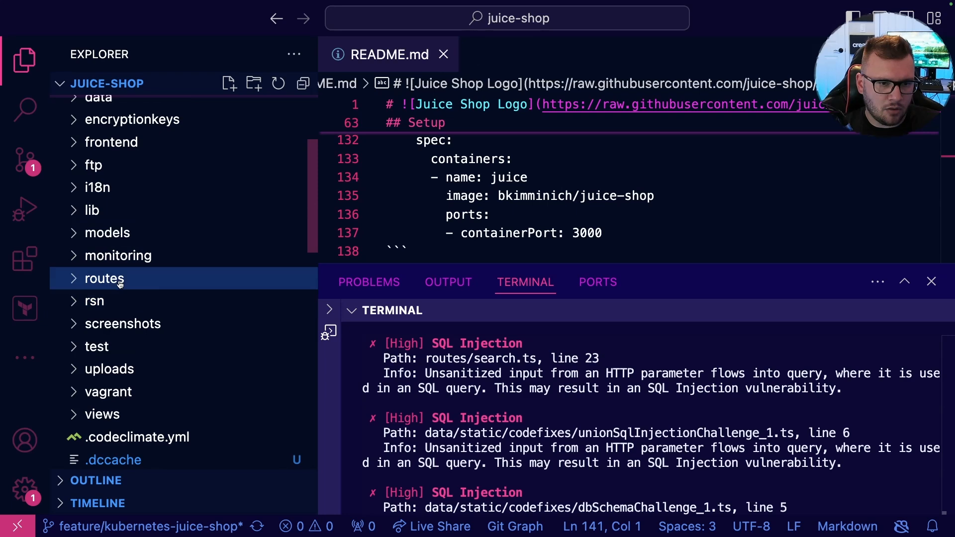
left_click(104, 278)
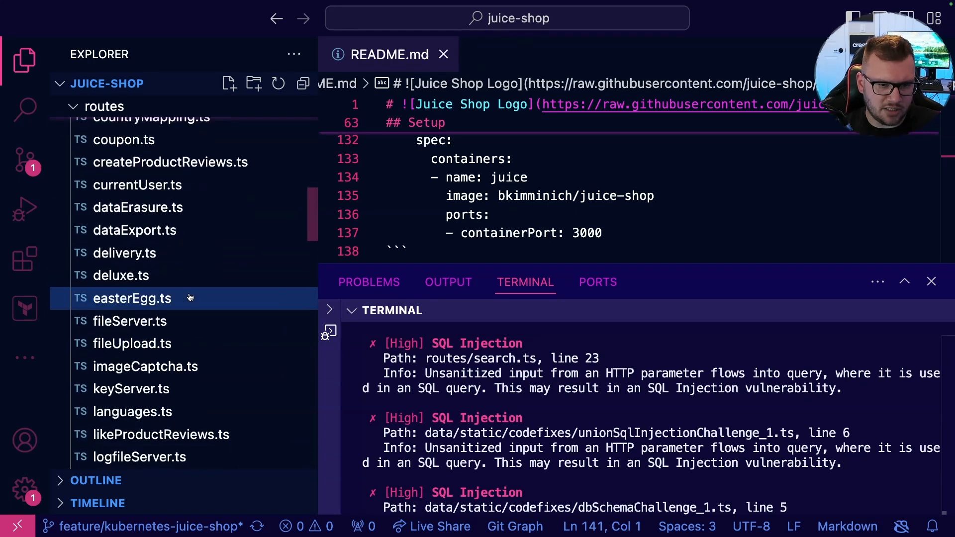
scroll("down", 3)
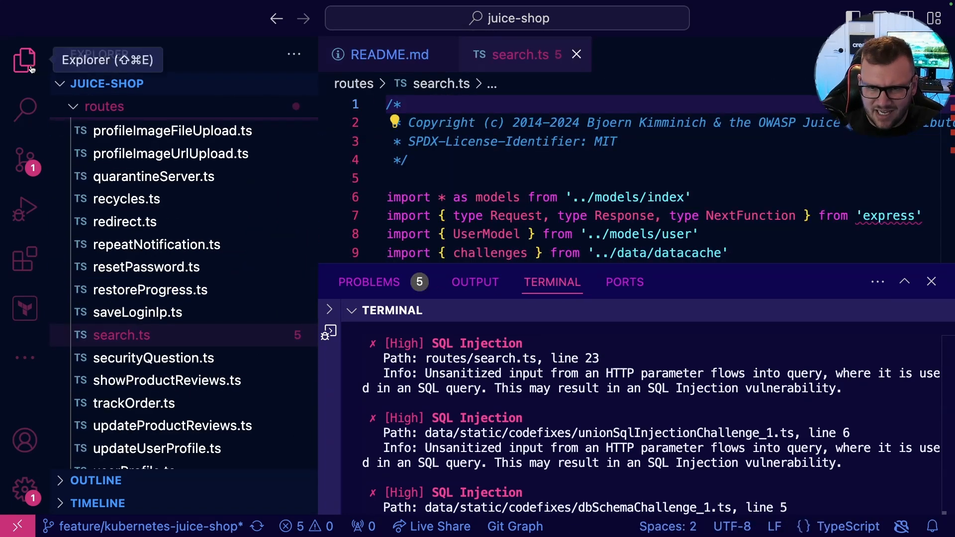
left_click(24, 60)
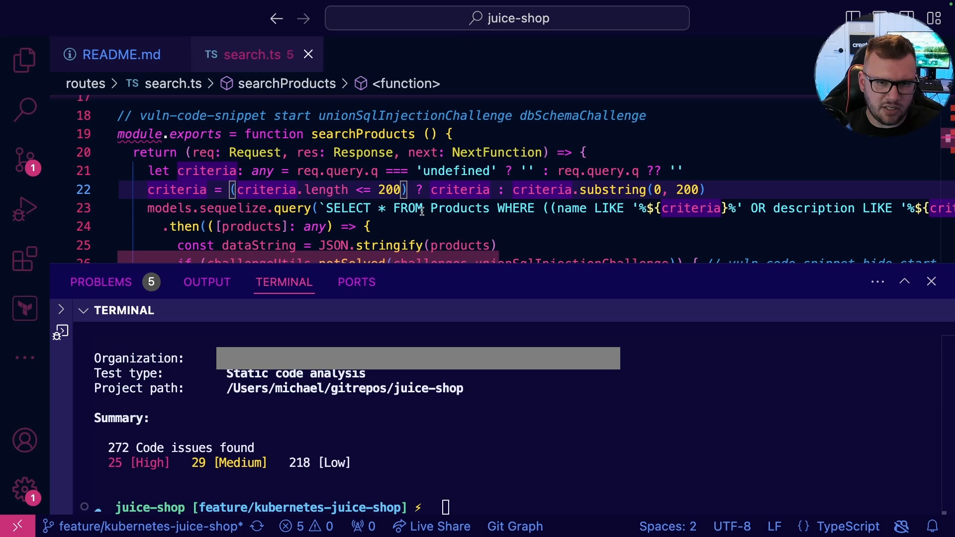
mouse_move(744, 187)
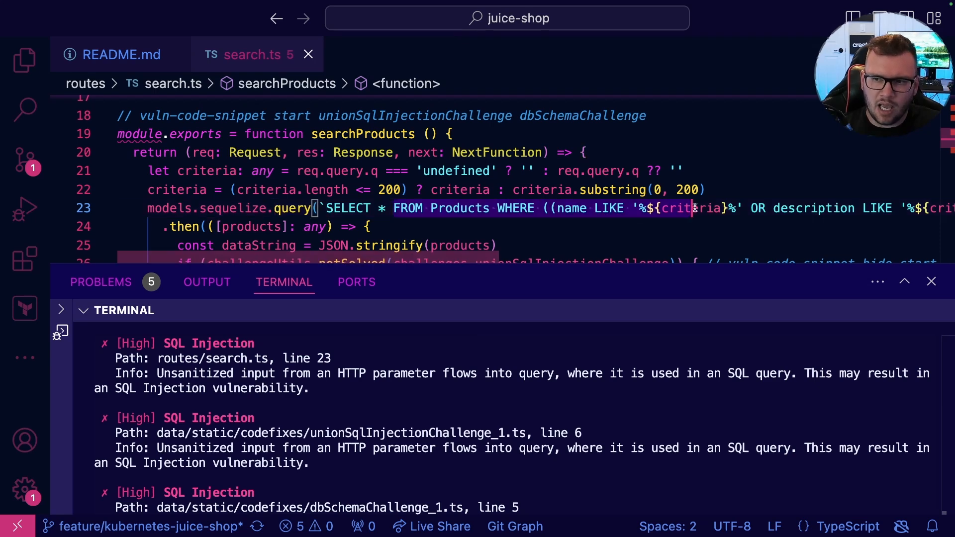
scroll("right", 3)
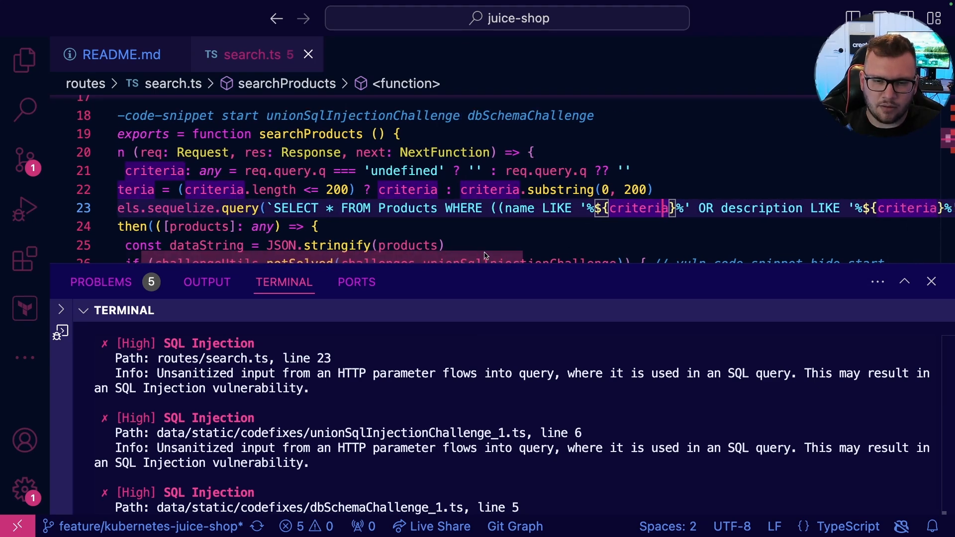
scroll("right", 3)
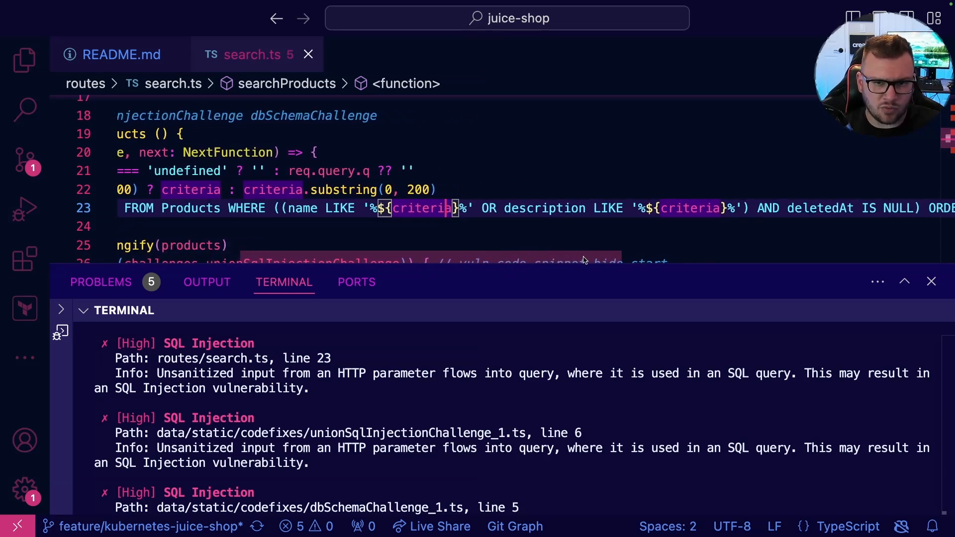
scroll("right", 3)
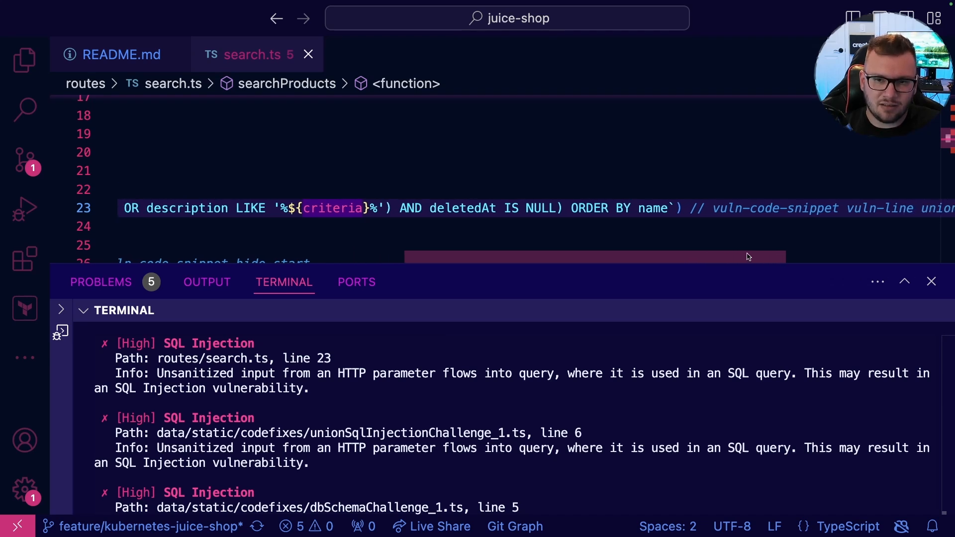
scroll("right", 3)
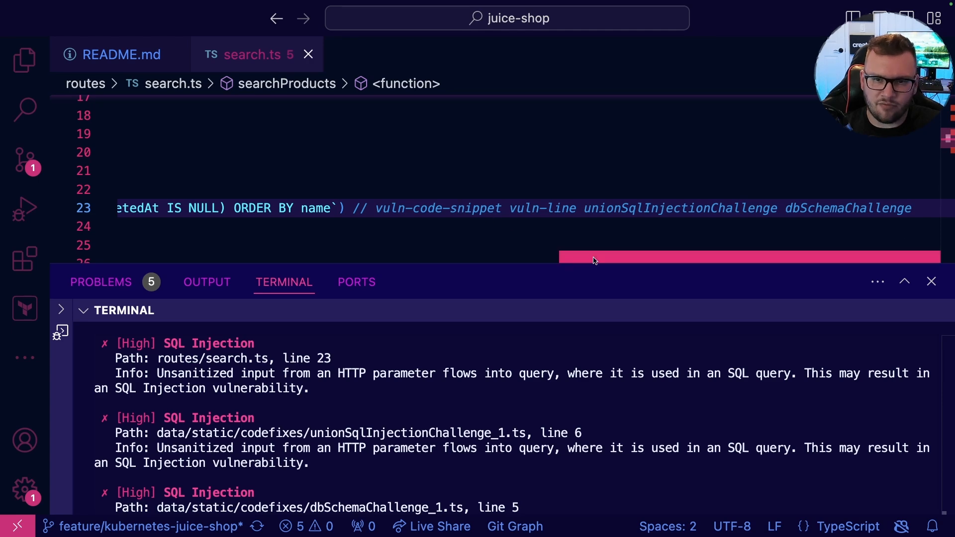
mouse_move(691, 260)
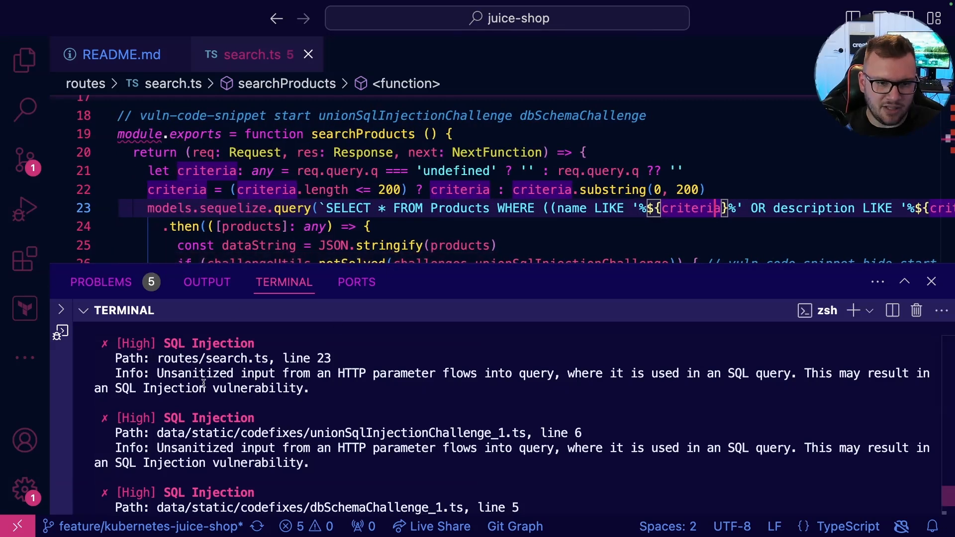
mouse_move(443, 391)
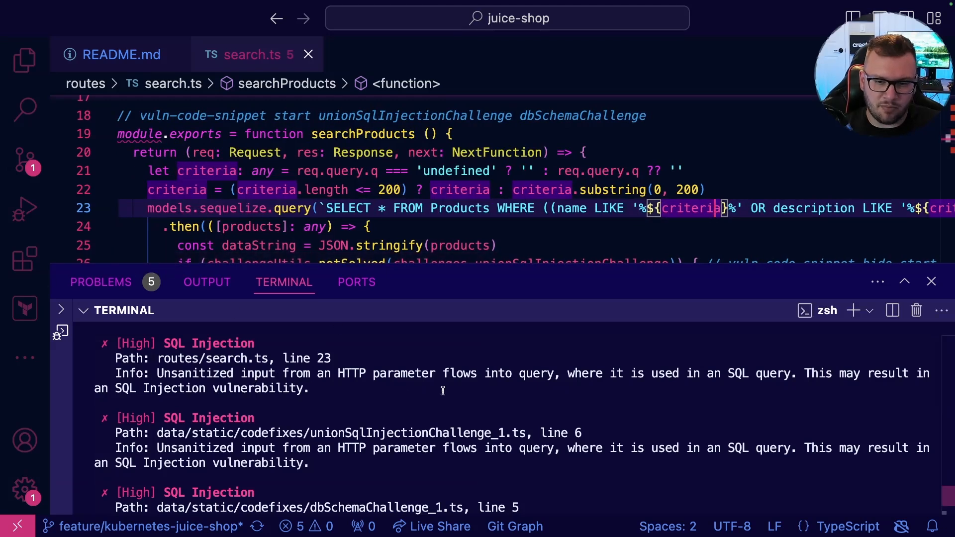
mouse_move(710, 387)
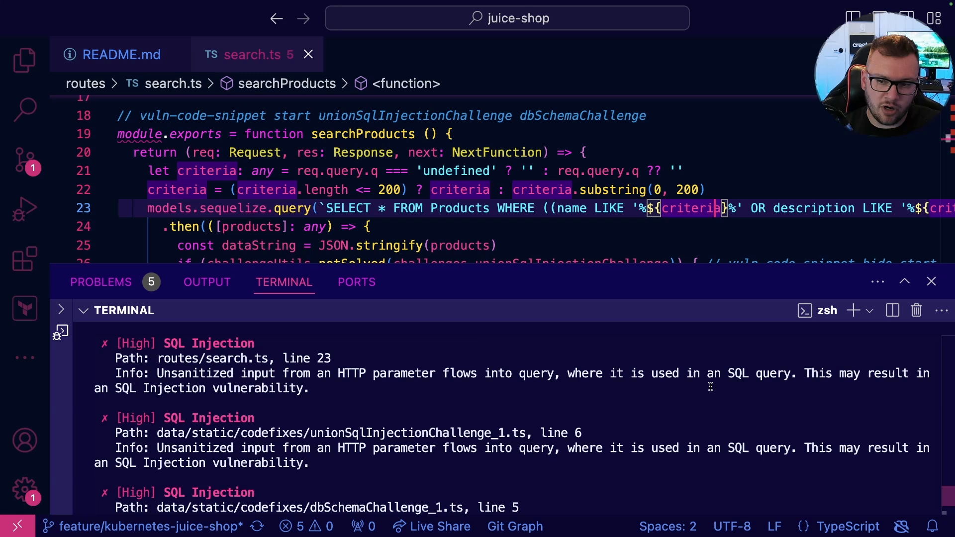
mouse_move(855, 381)
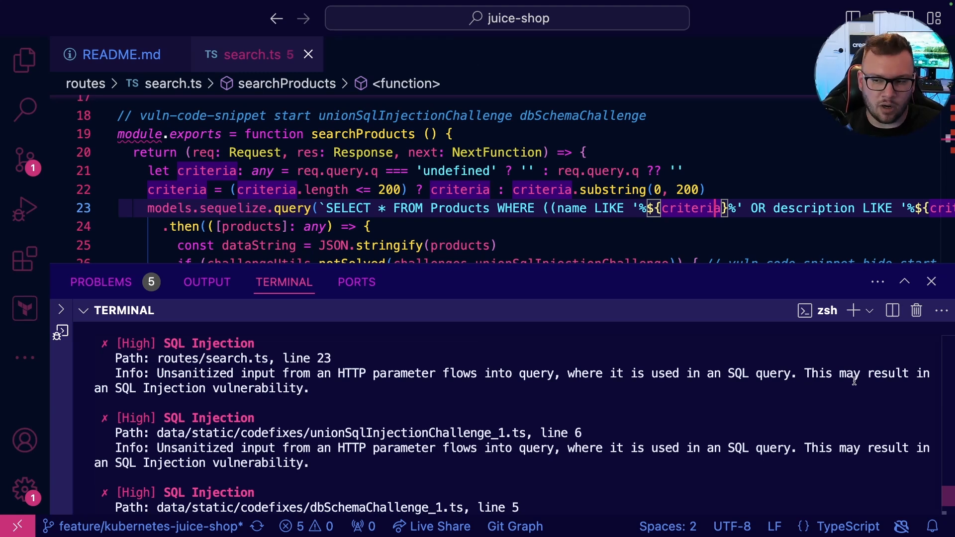
mouse_move(360, 398)
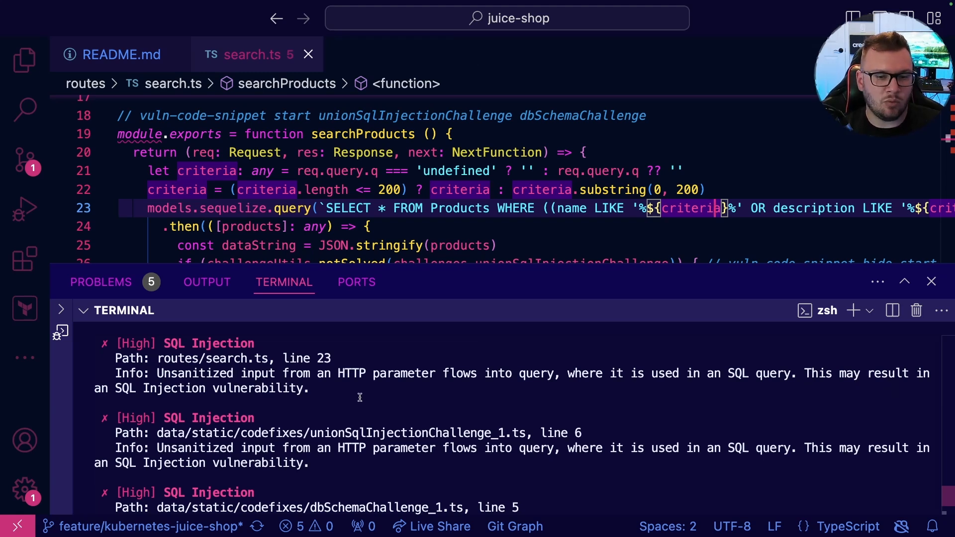
mouse_move(477, 404)
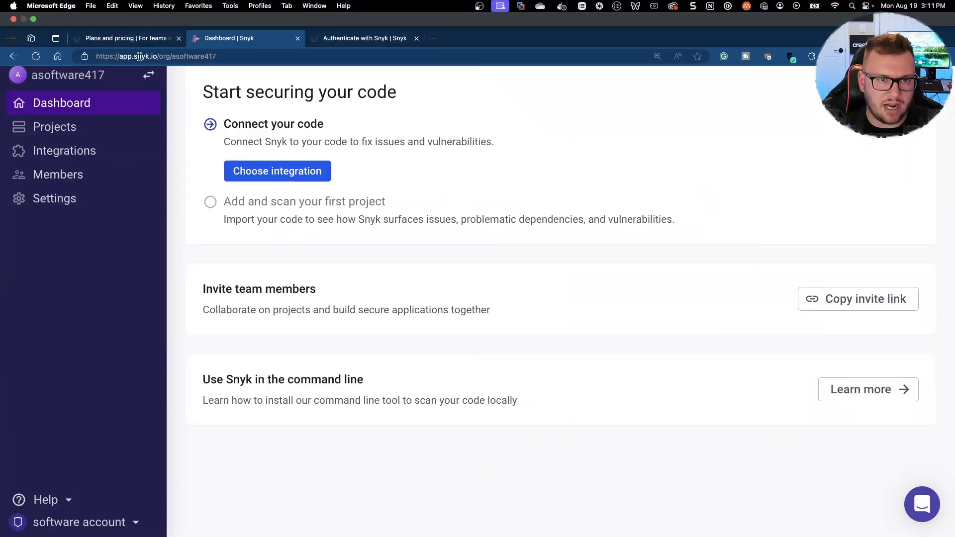
Open the Projects page and expand the Add projects dropdown listing GitHub, CLI and public repos.
left_click(35, 56)
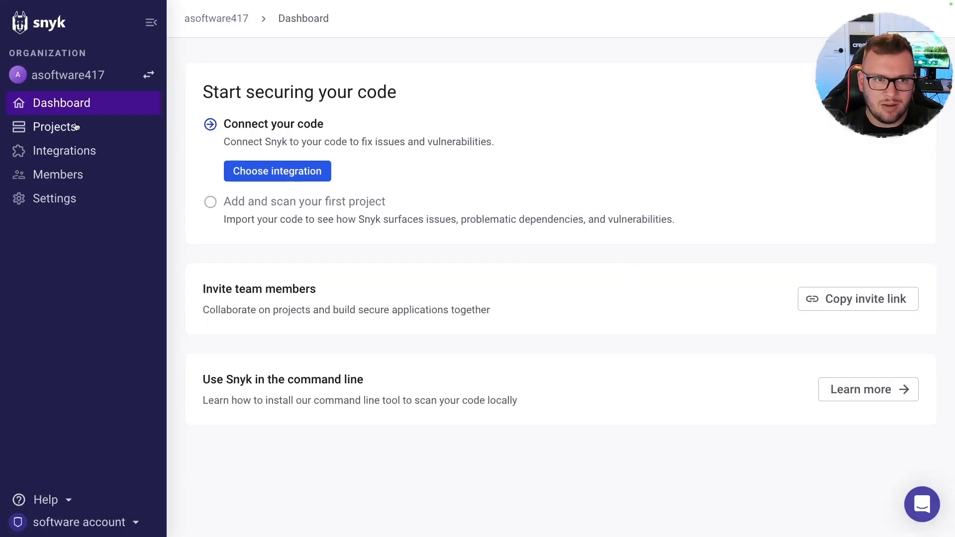
left_click(55, 127)
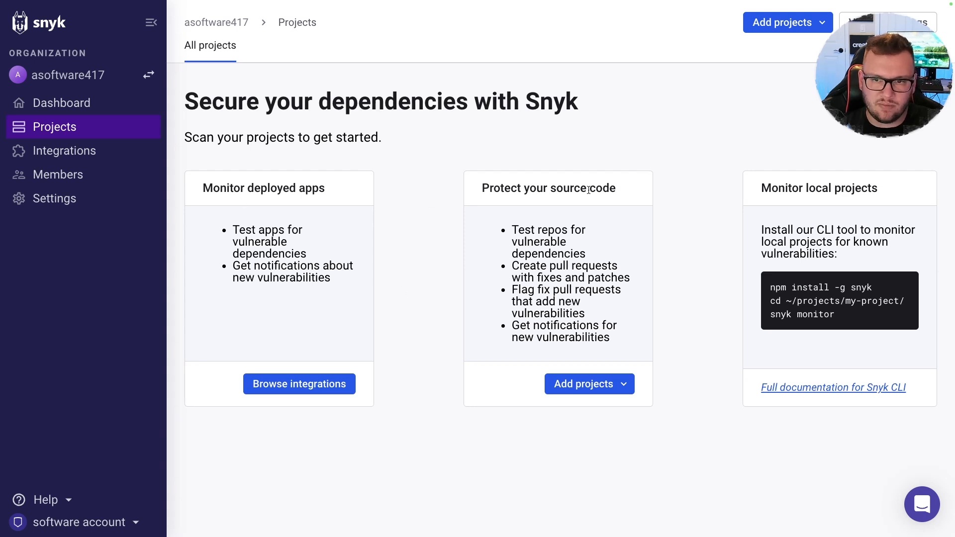
left_click(588, 383)
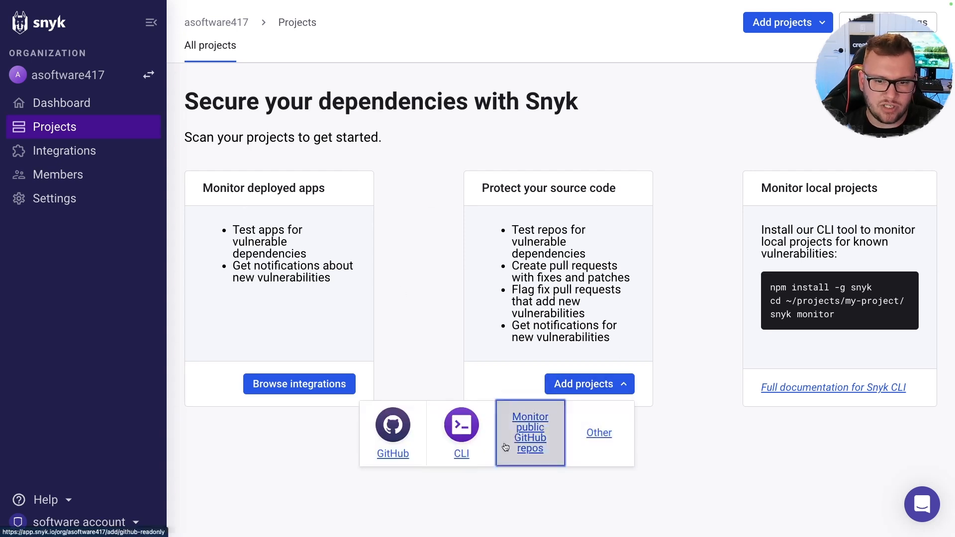
mouse_move(413, 187)
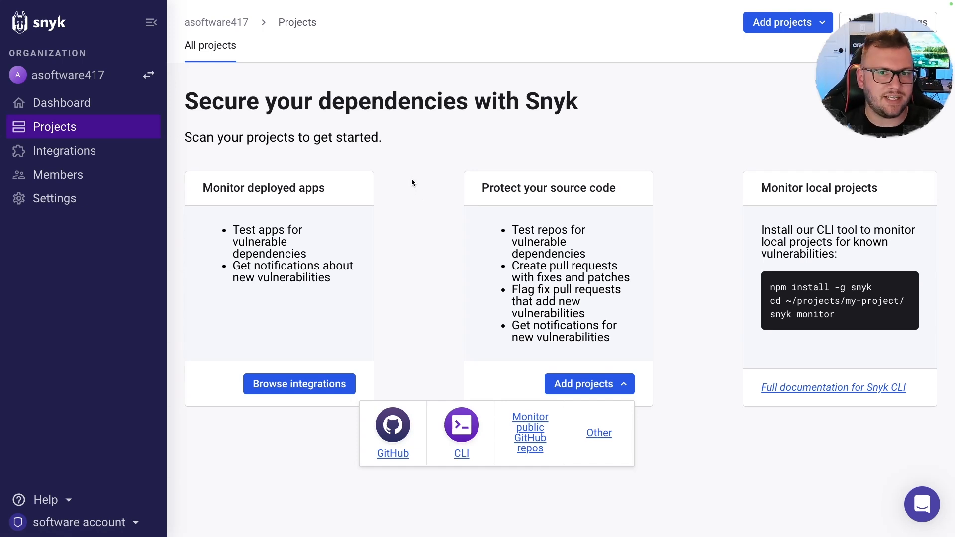
mouse_move(363, 233)
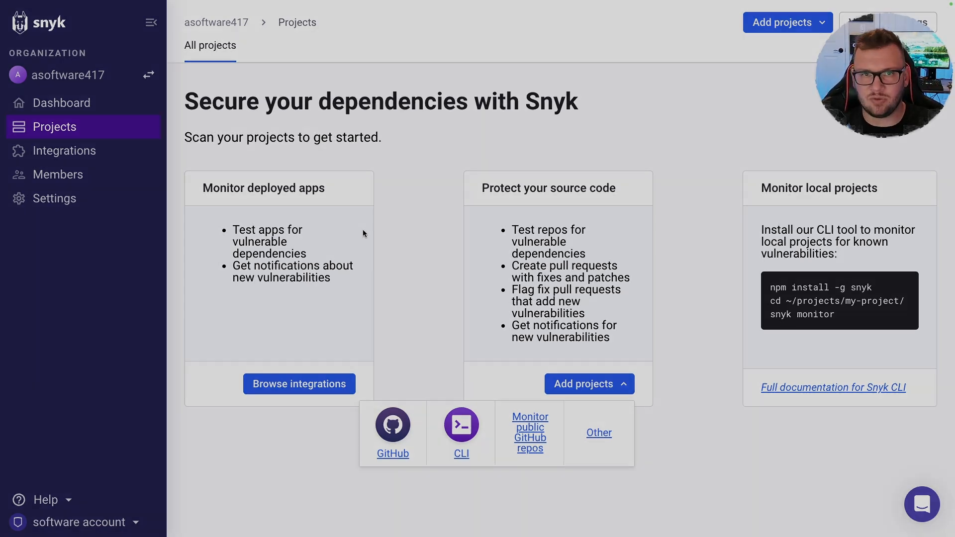